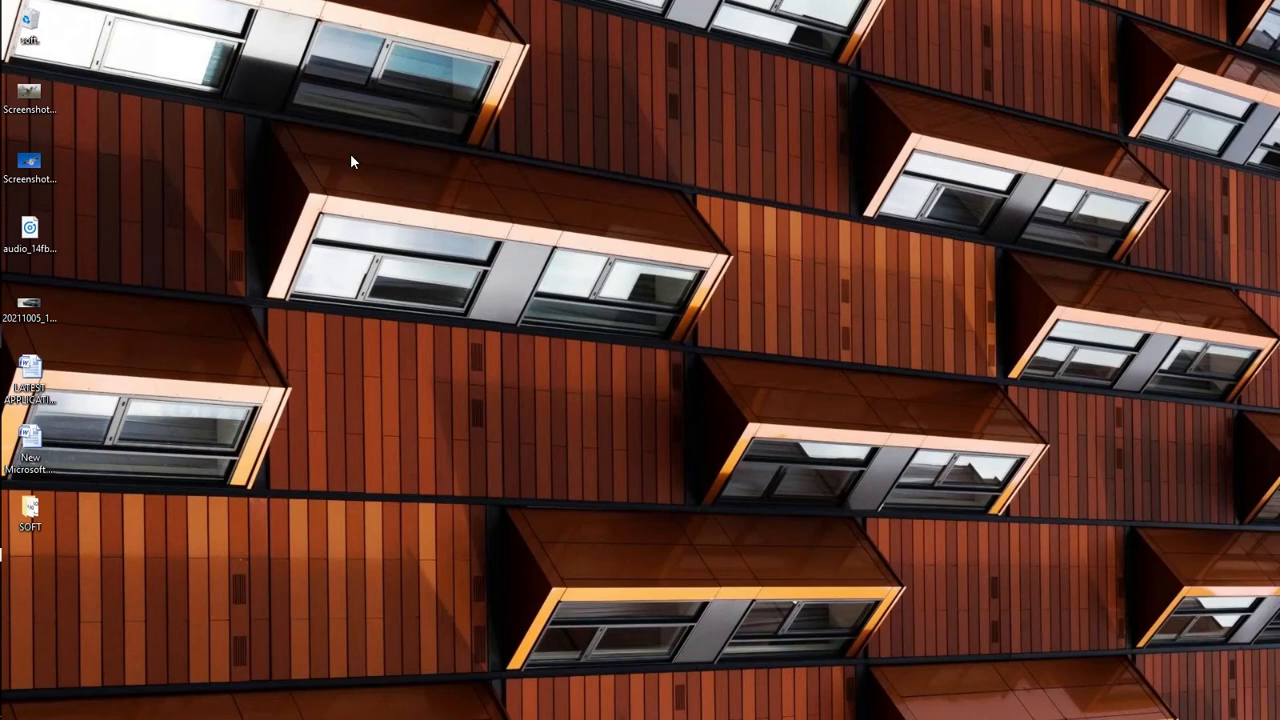
mouse_move(349, 162)
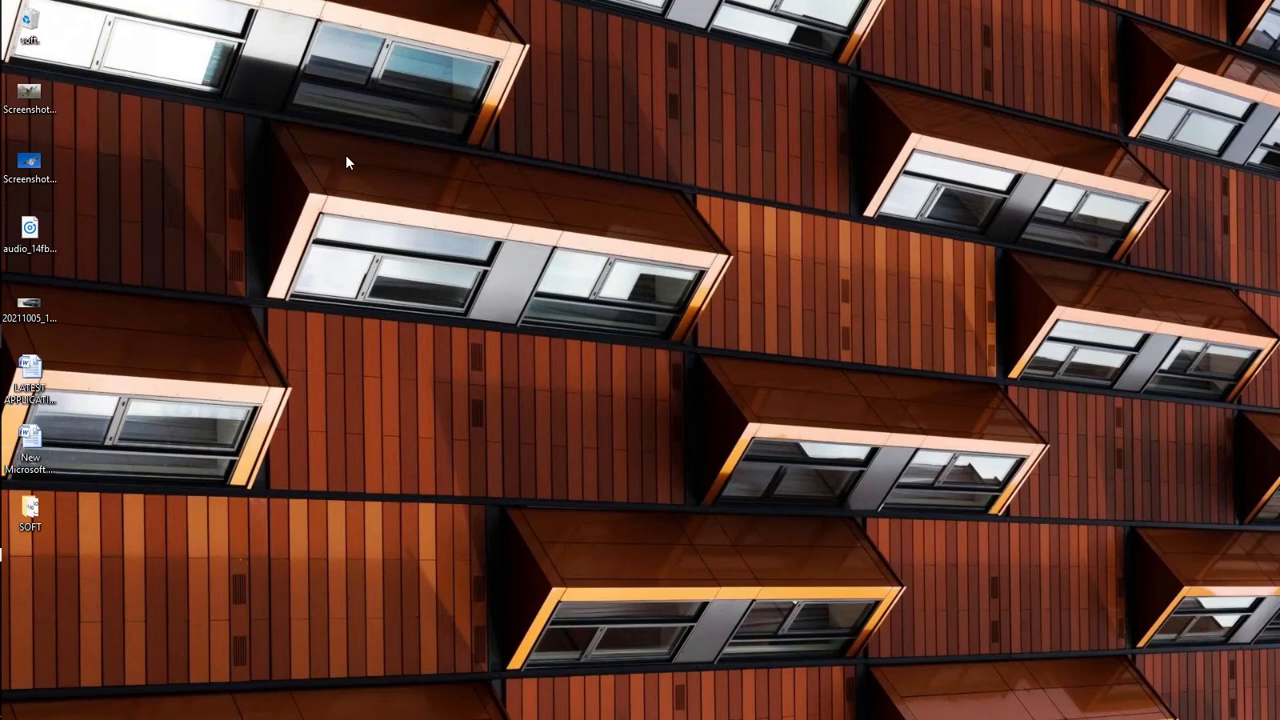
mouse_move(342, 9)
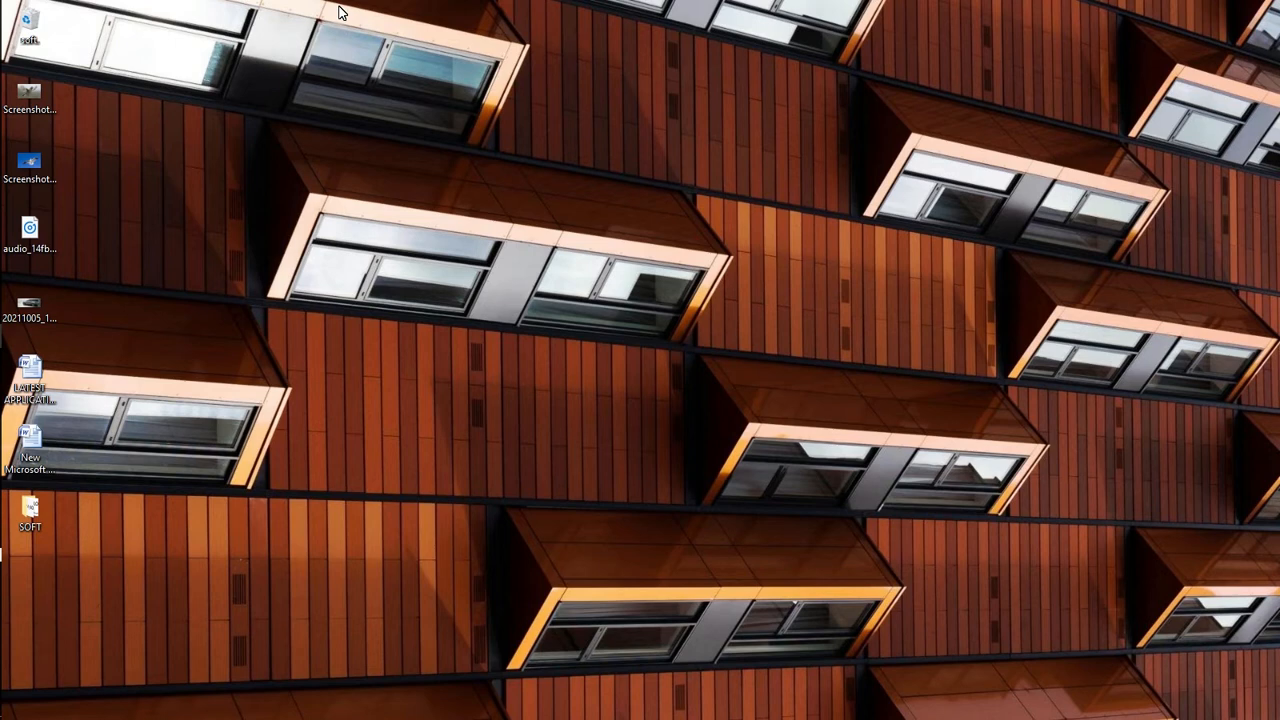
mouse_move(360, 337)
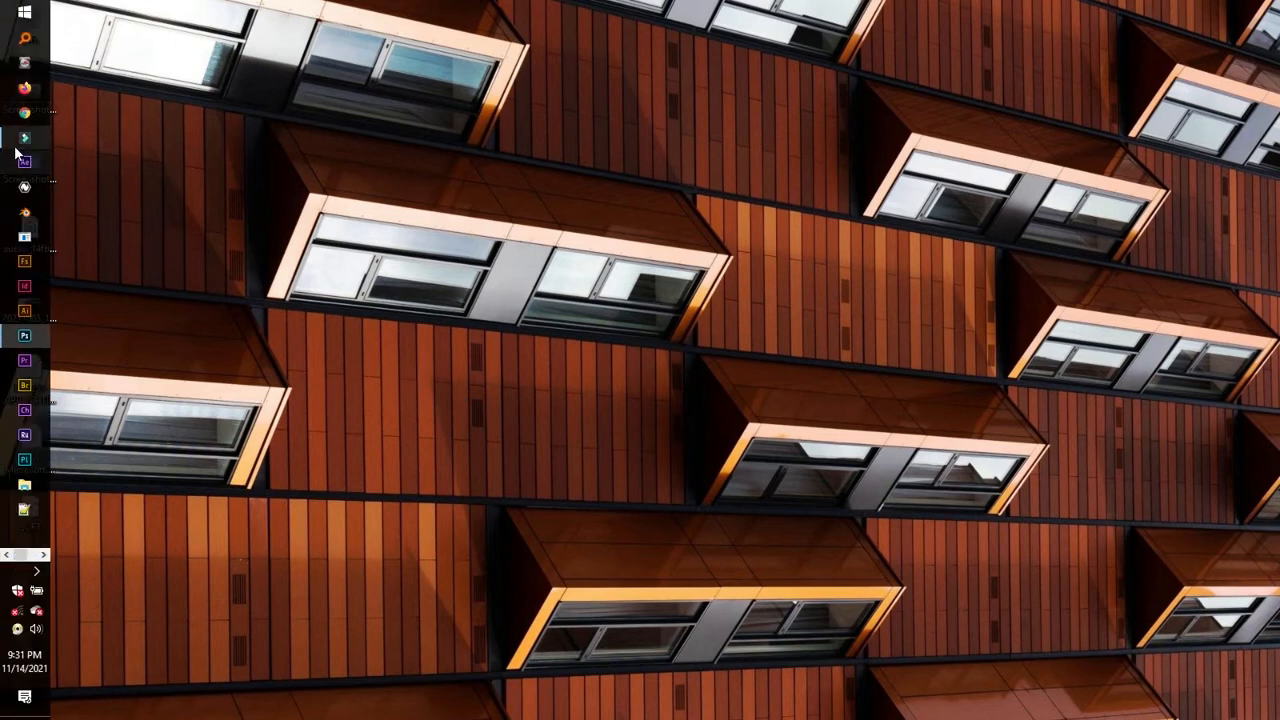
Launch Photoshop and start a 1600×900 white document titled PROJECT_BACKGROUND
left_click(23, 335)
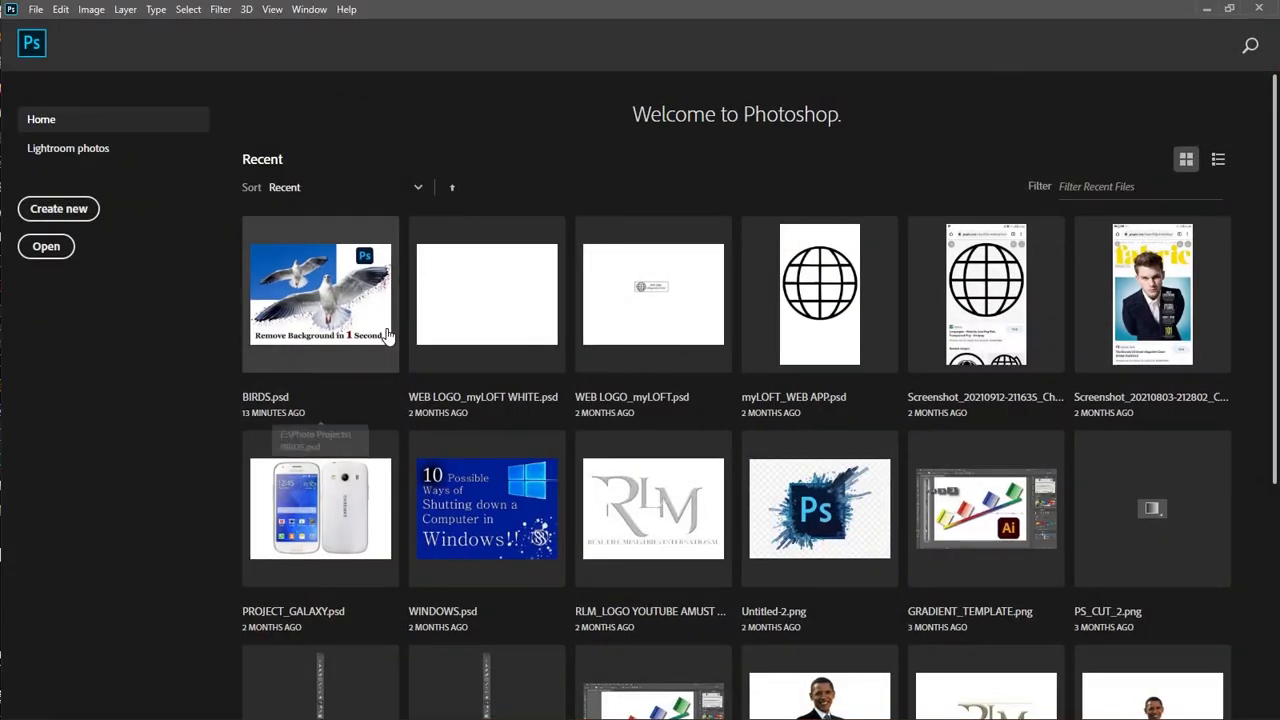
left_click(58, 208)
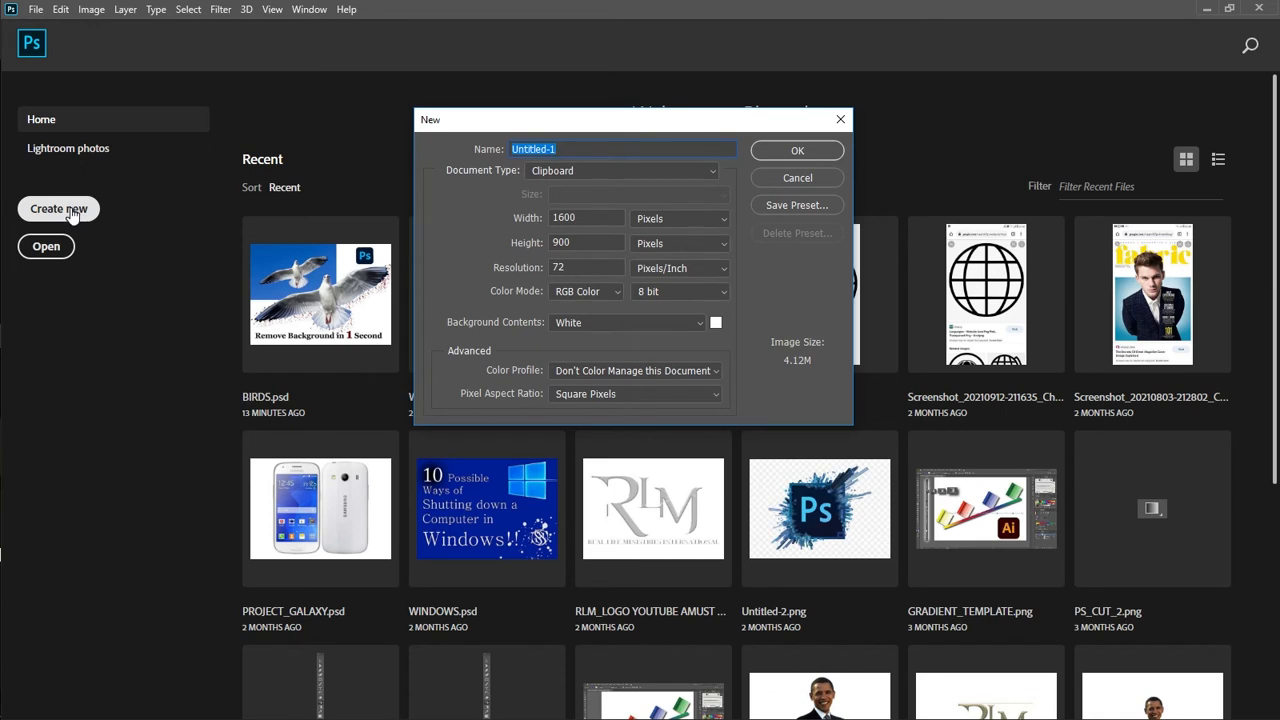
type("PROJECT")
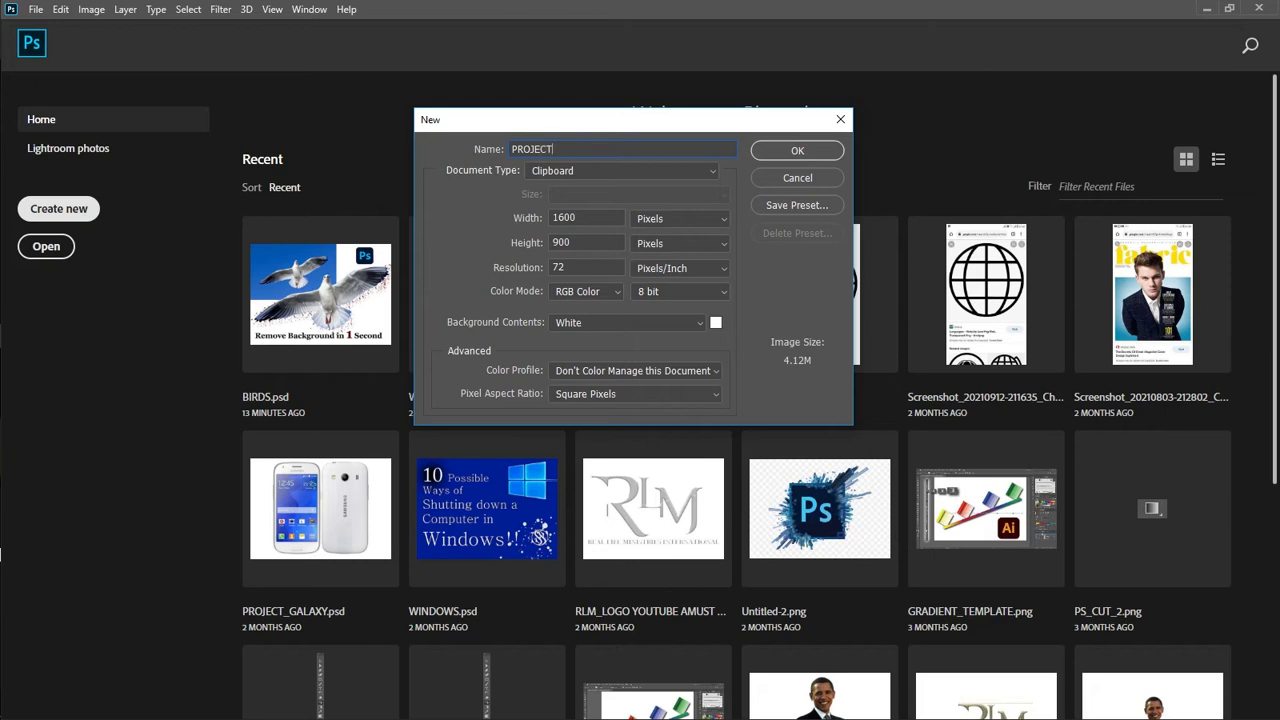
type("_")
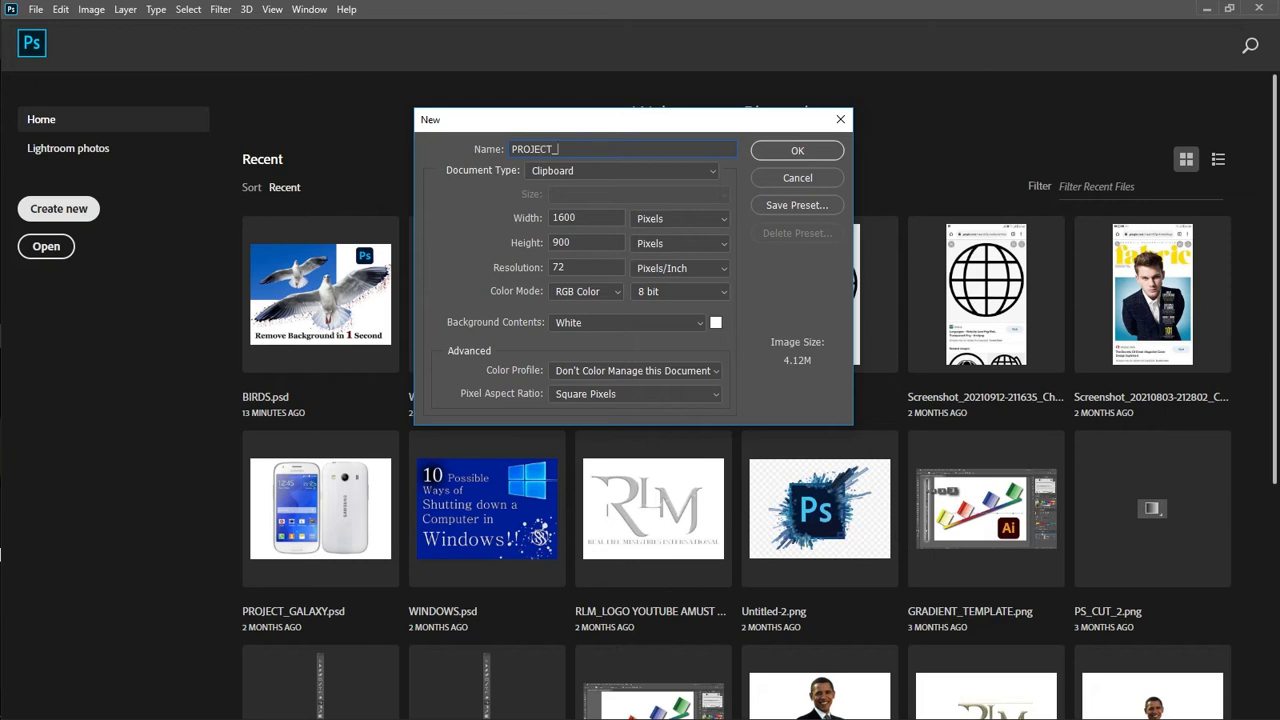
type("BACK")
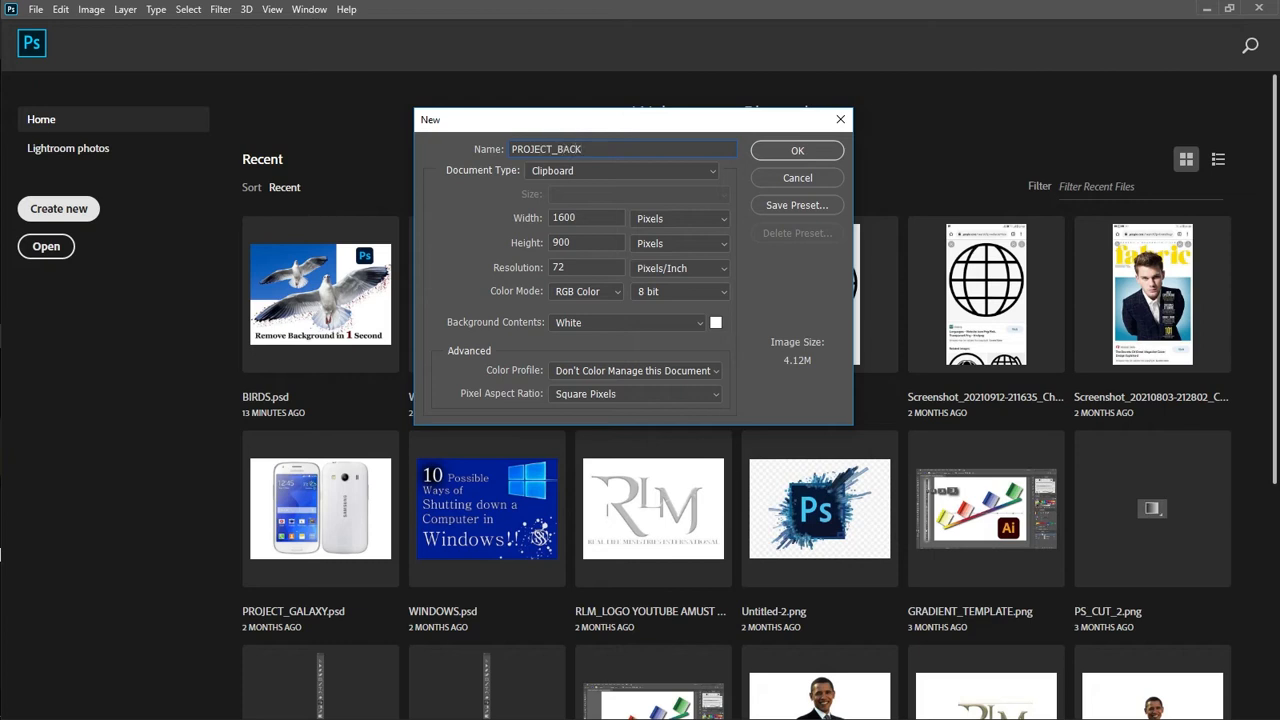
type("GROUND")
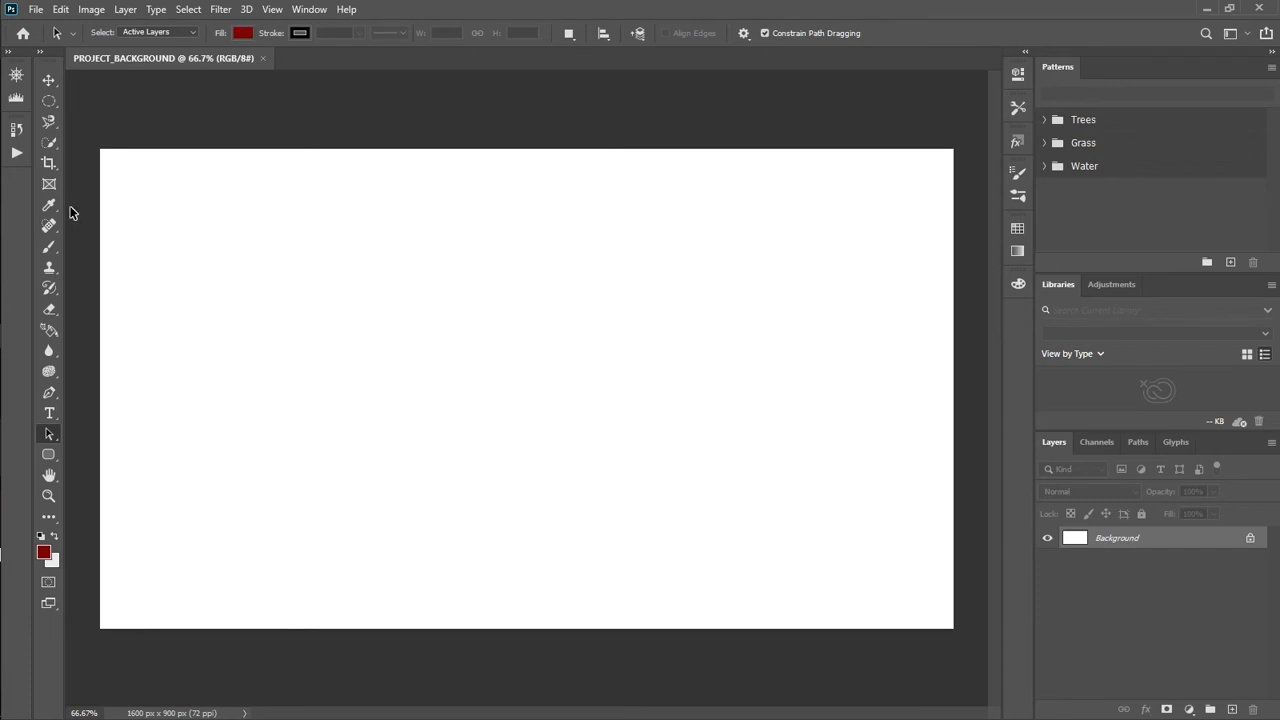
mouse_move(3, 308)
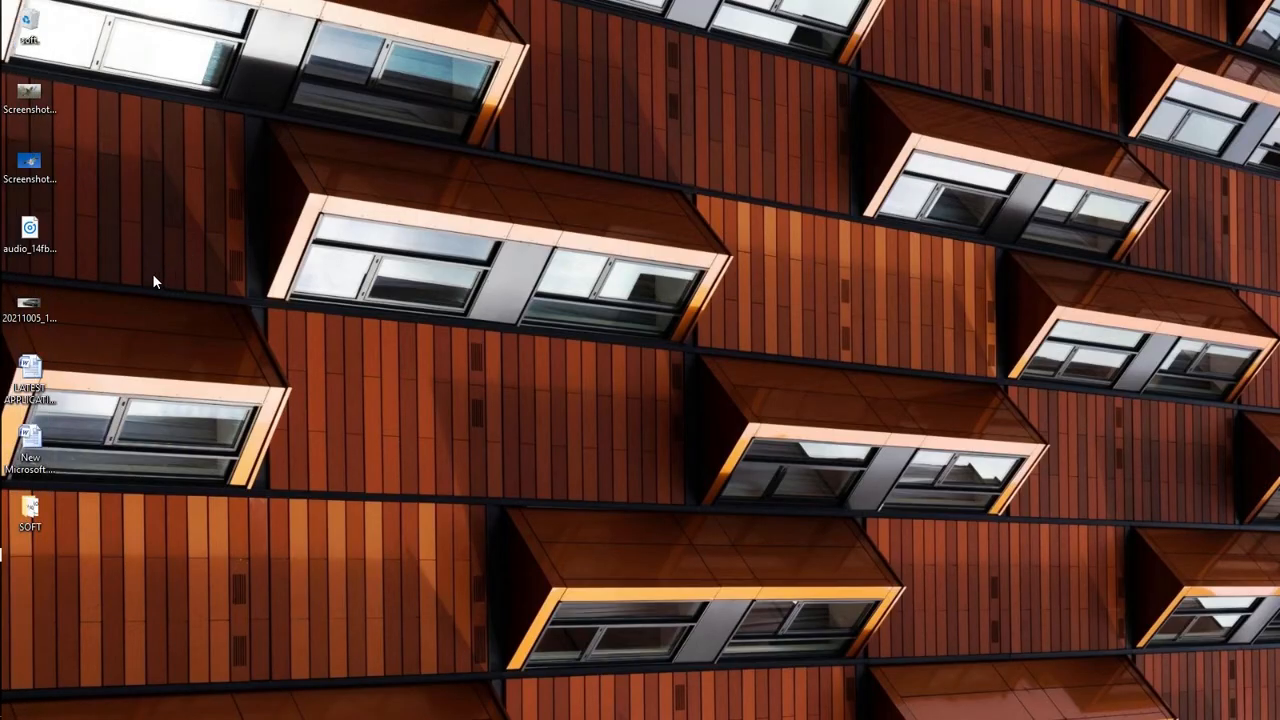
mouse_move(30, 162)
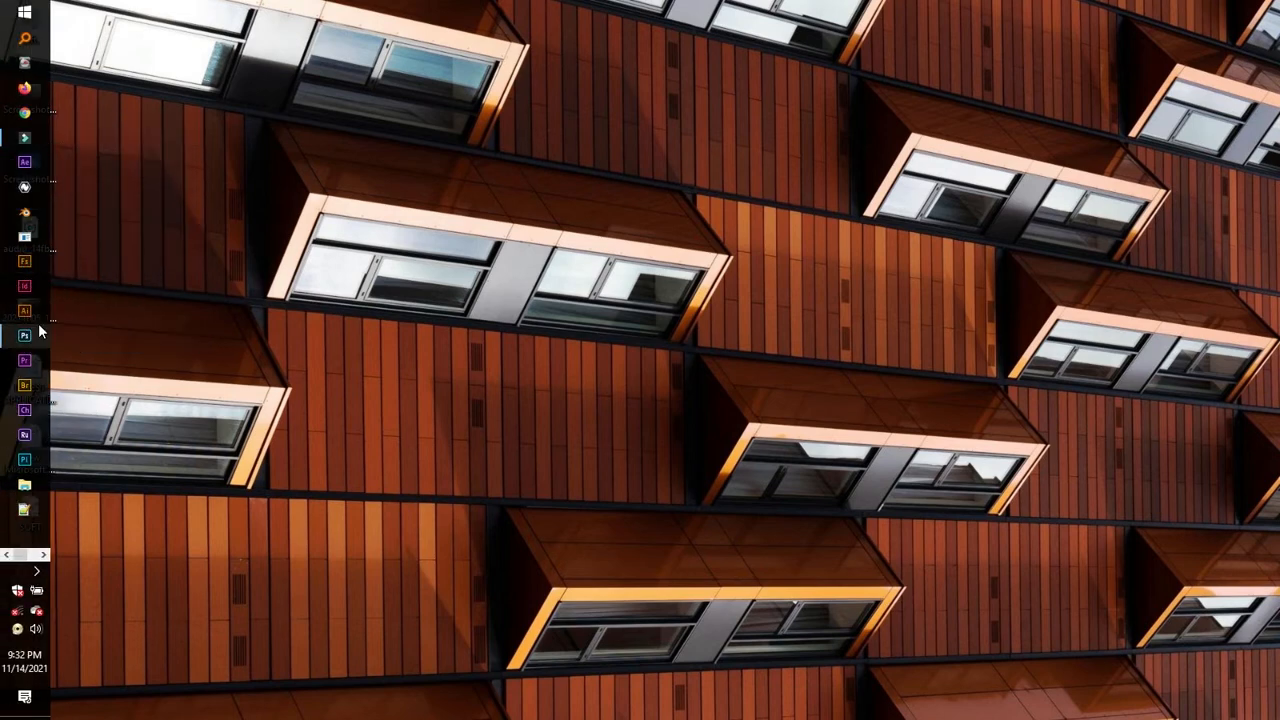
Scale the placed seagull photo up by its corner handle to fill the canvas
left_click(22, 334)
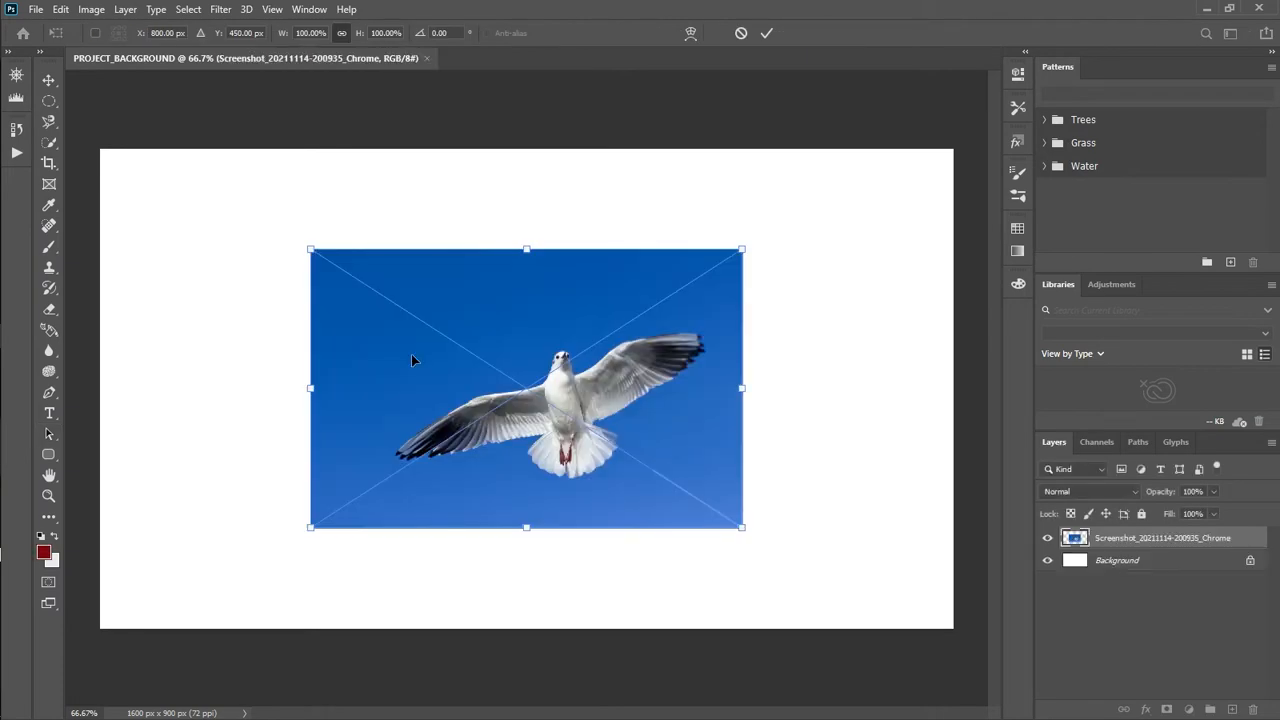
mouse_move(641, 469)
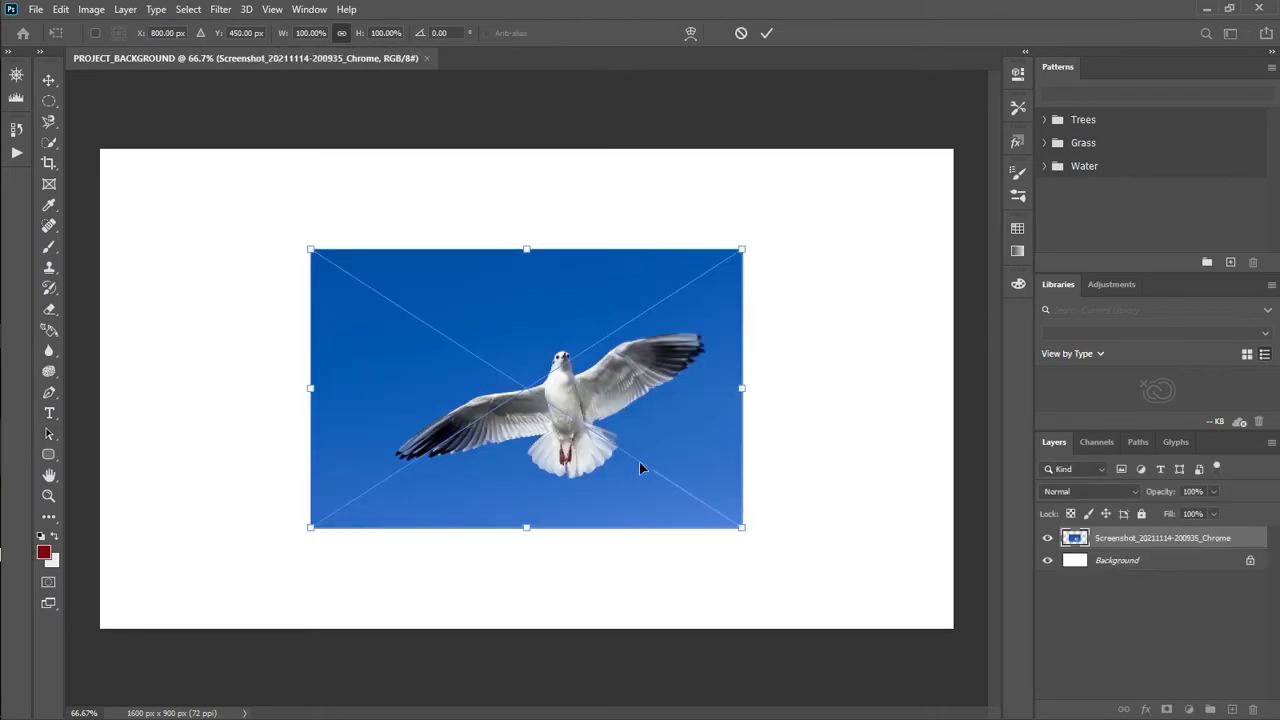
mouse_move(740, 527)
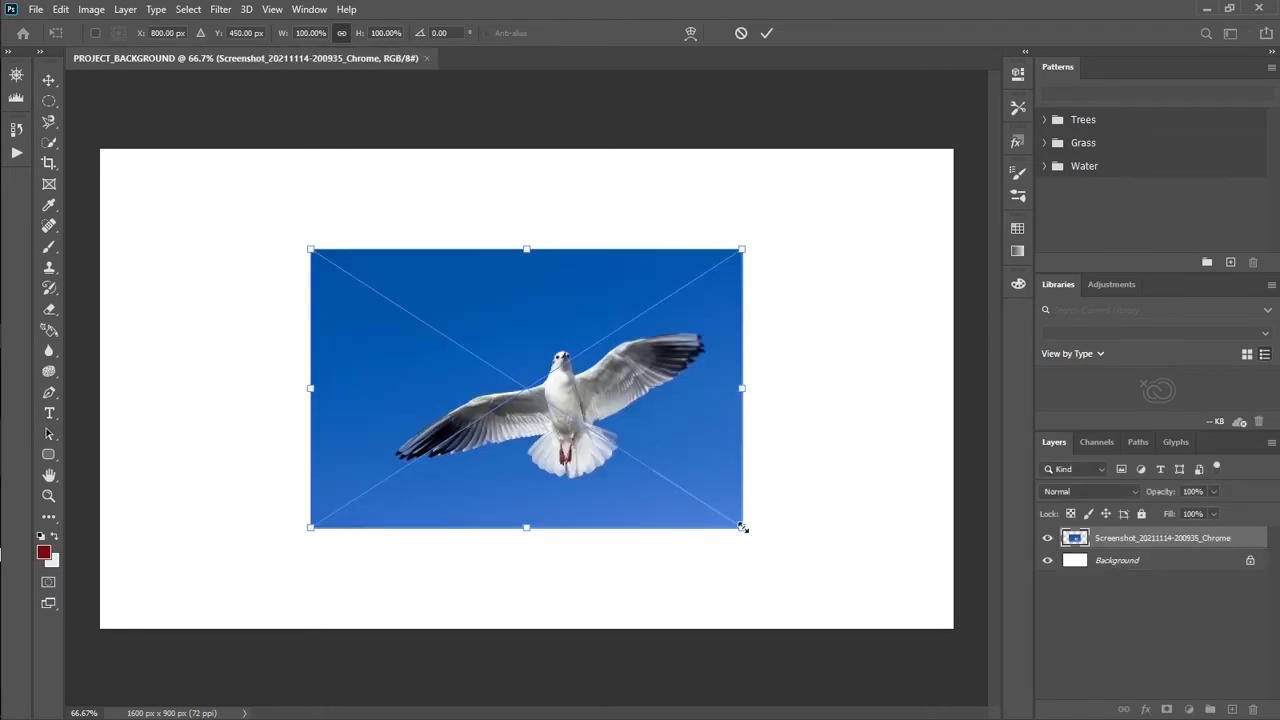
left_click_drag(742, 527, 829, 585)
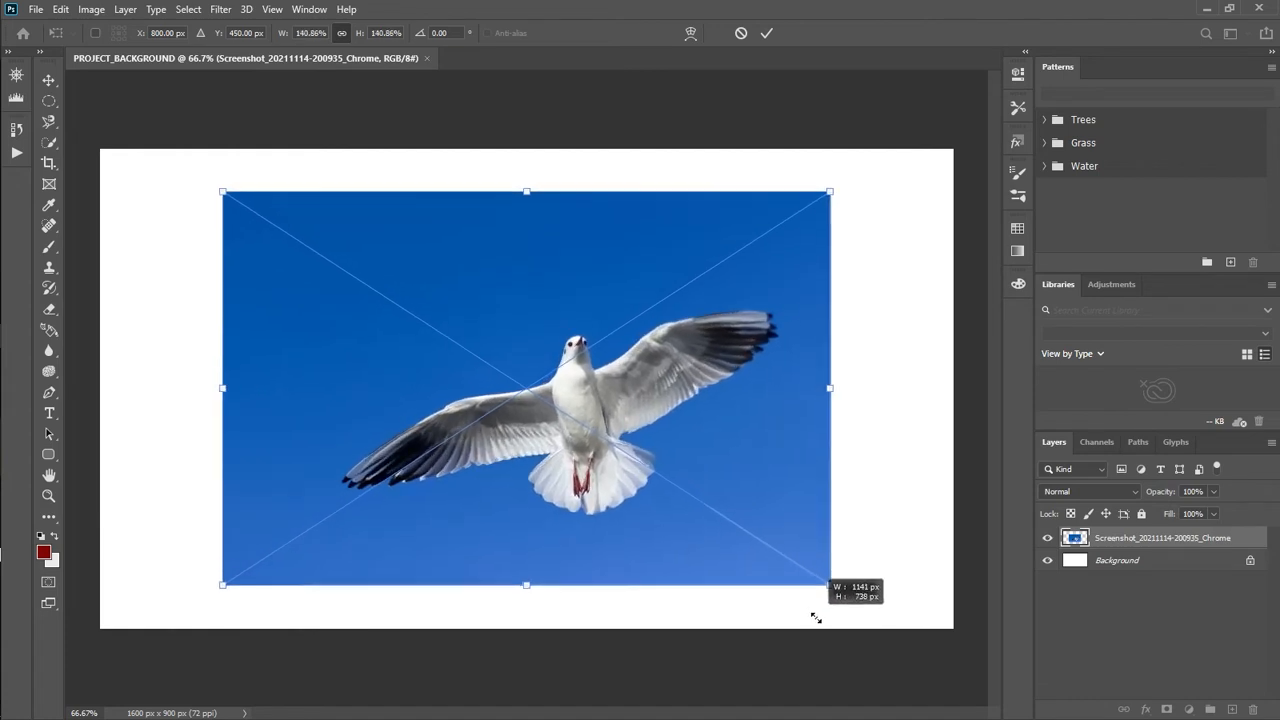
left_click_drag(829, 585, 893, 625)
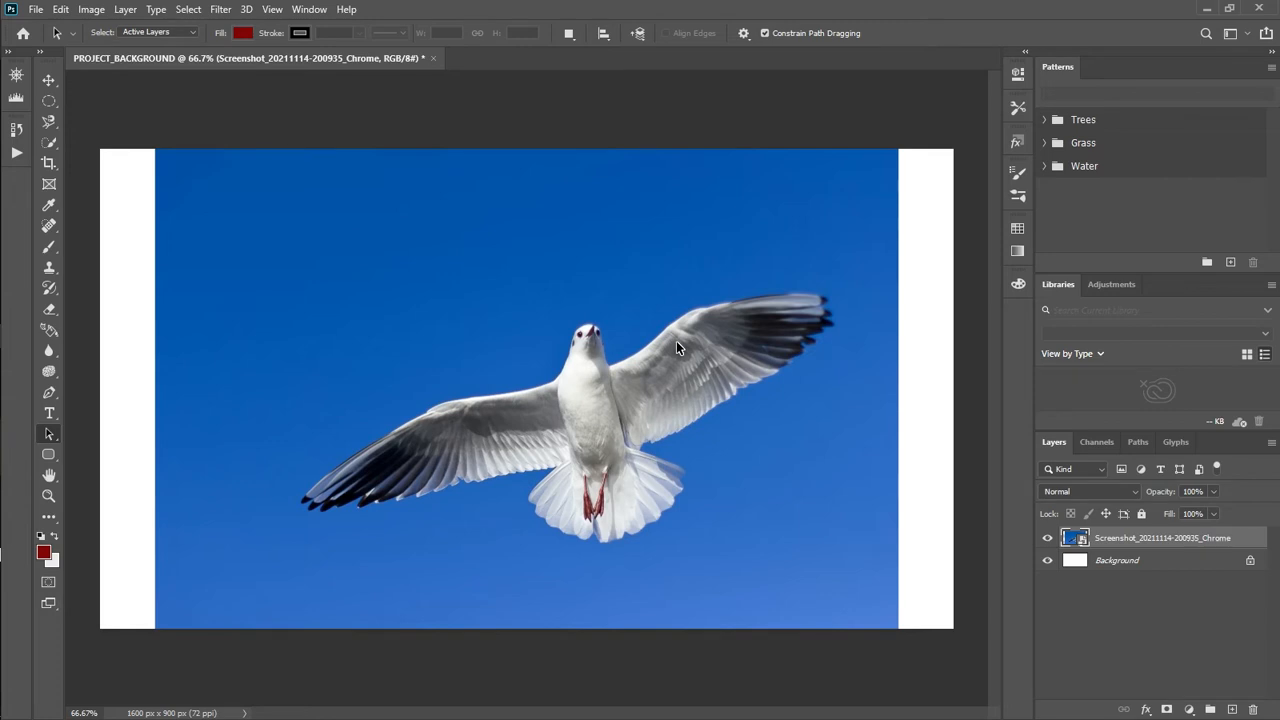
mouse_move(497, 155)
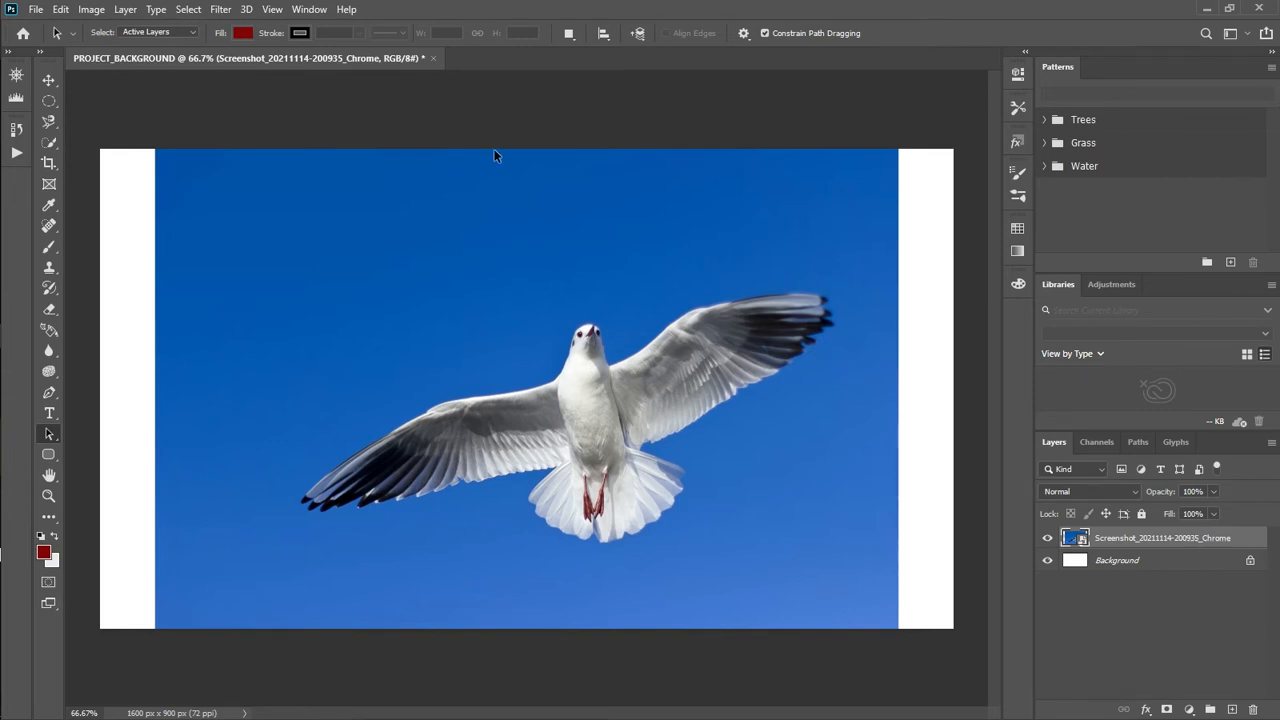
mouse_move(522, 214)
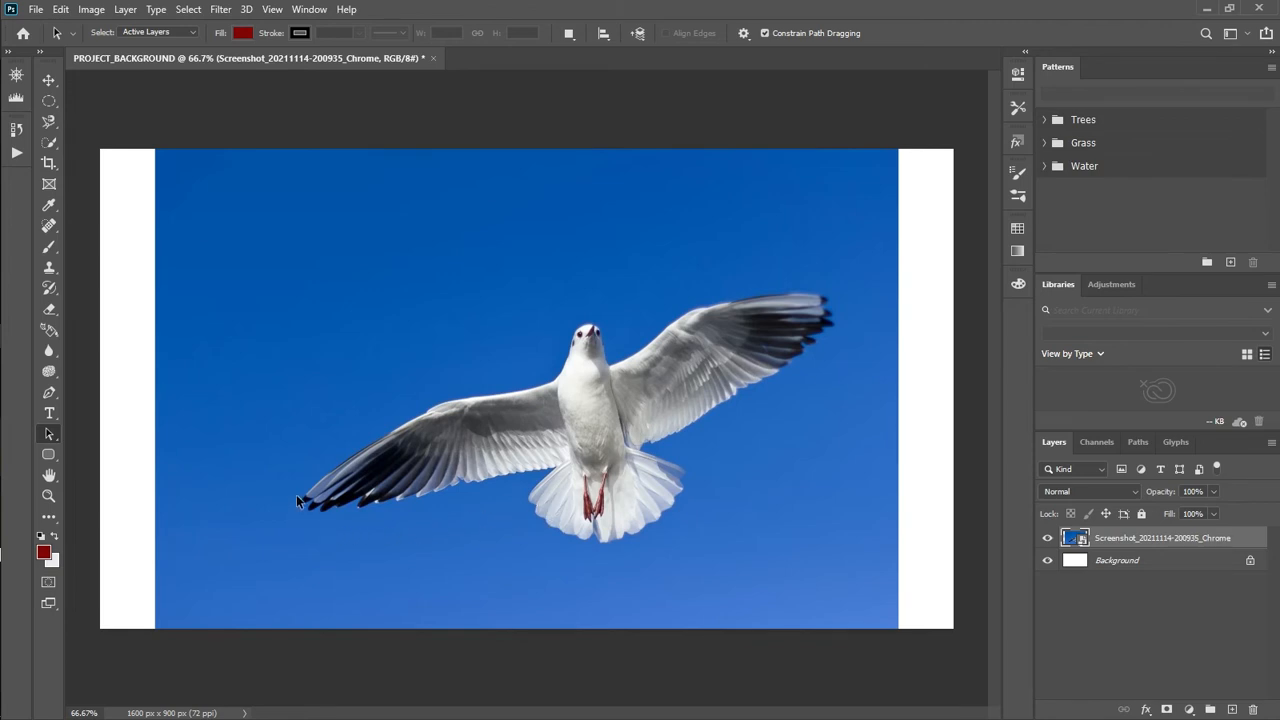
mouse_move(710, 330)
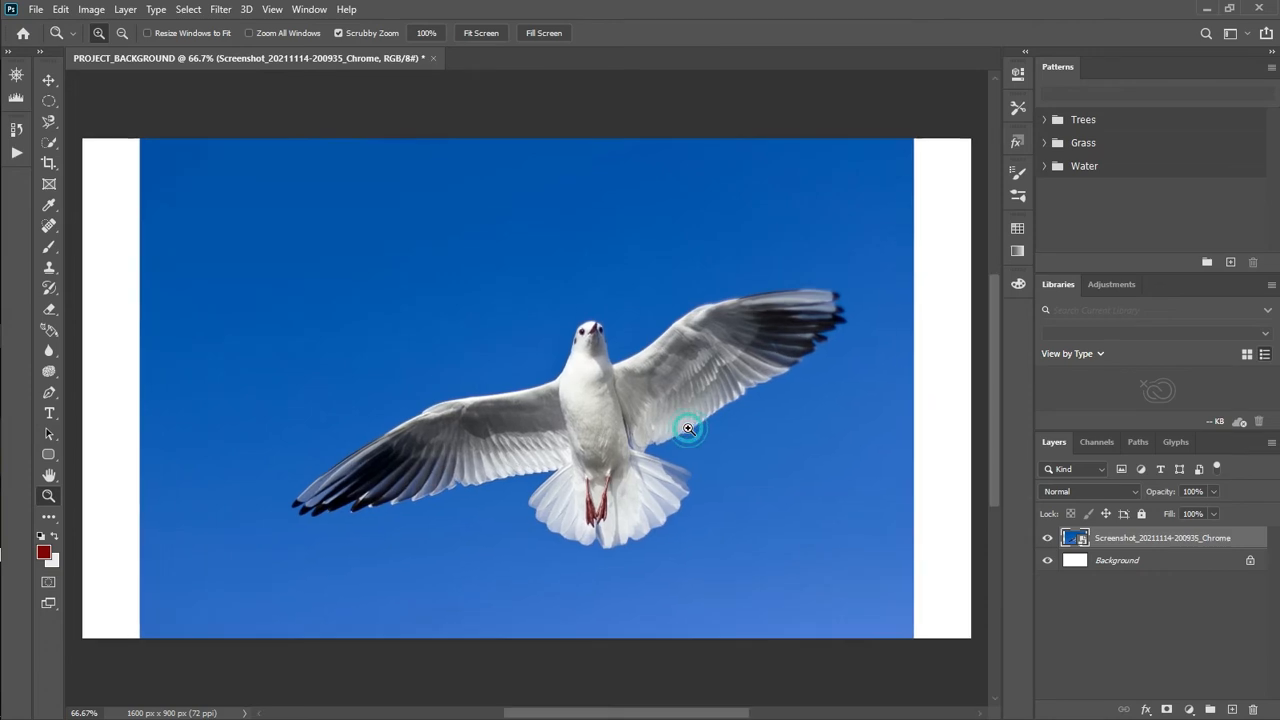
Zoom to 200% and pan over the seagull's head and wing edges
left_click(686, 430)
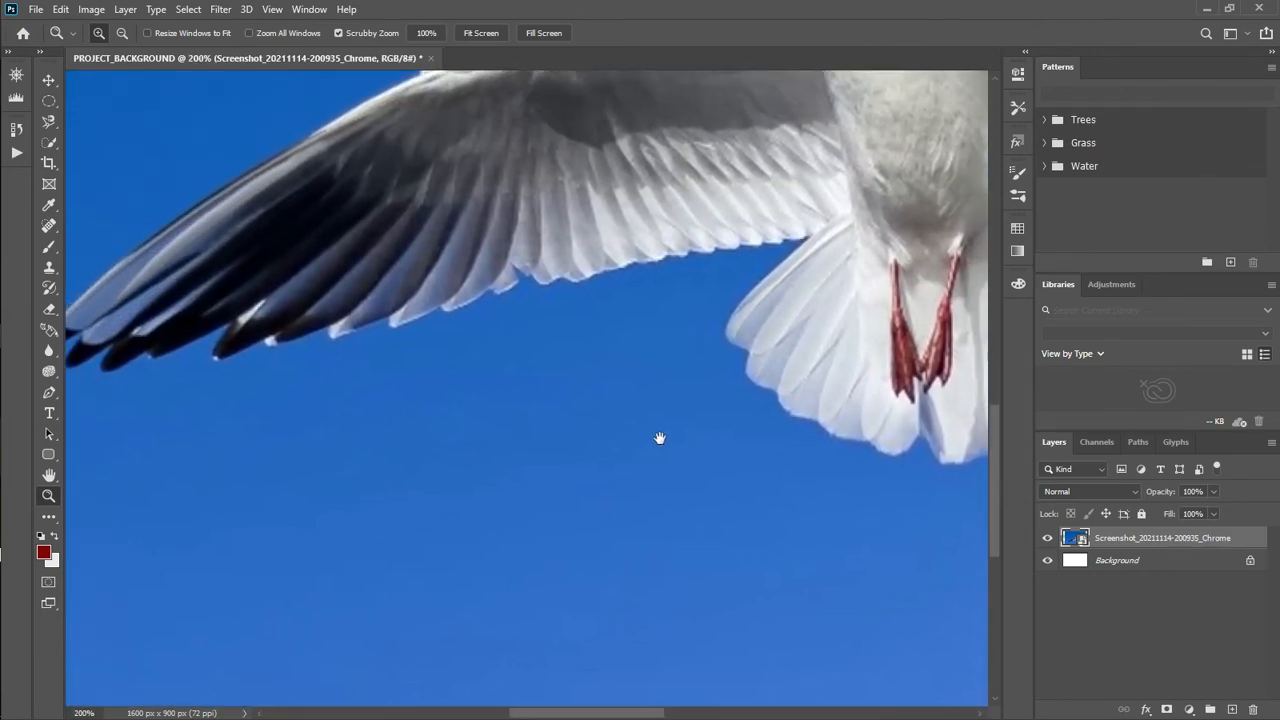
left_click_drag(660, 437, 637, 358)
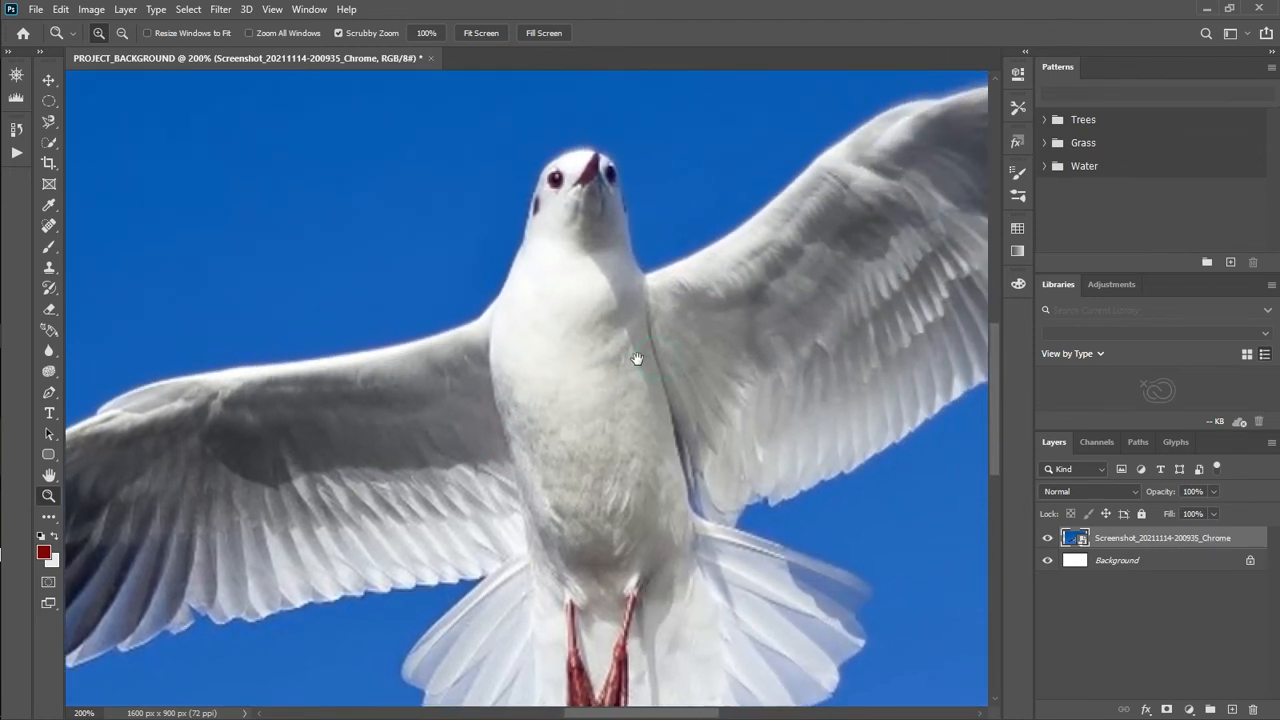
left_click_drag(637, 358, 623, 293)
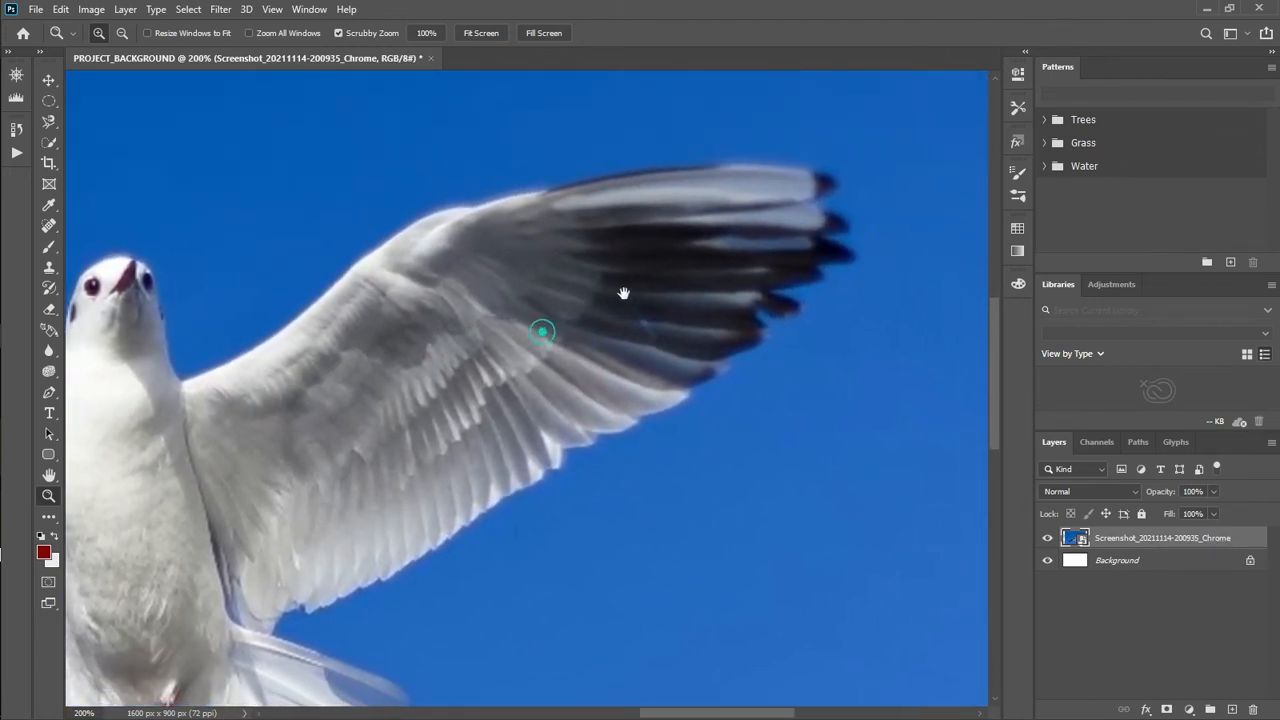
left_click_drag(623, 293, 610, 507)
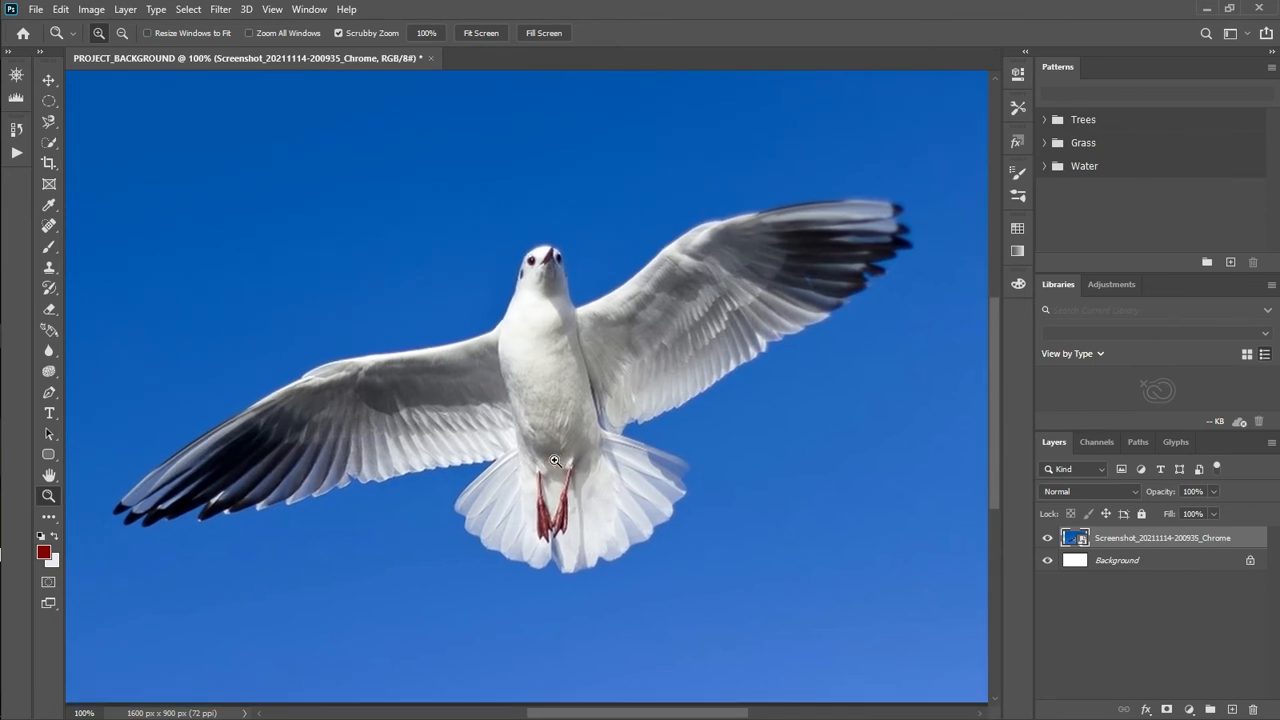
Select the Path Selection Tool from the toolbar
left_click(45, 434)
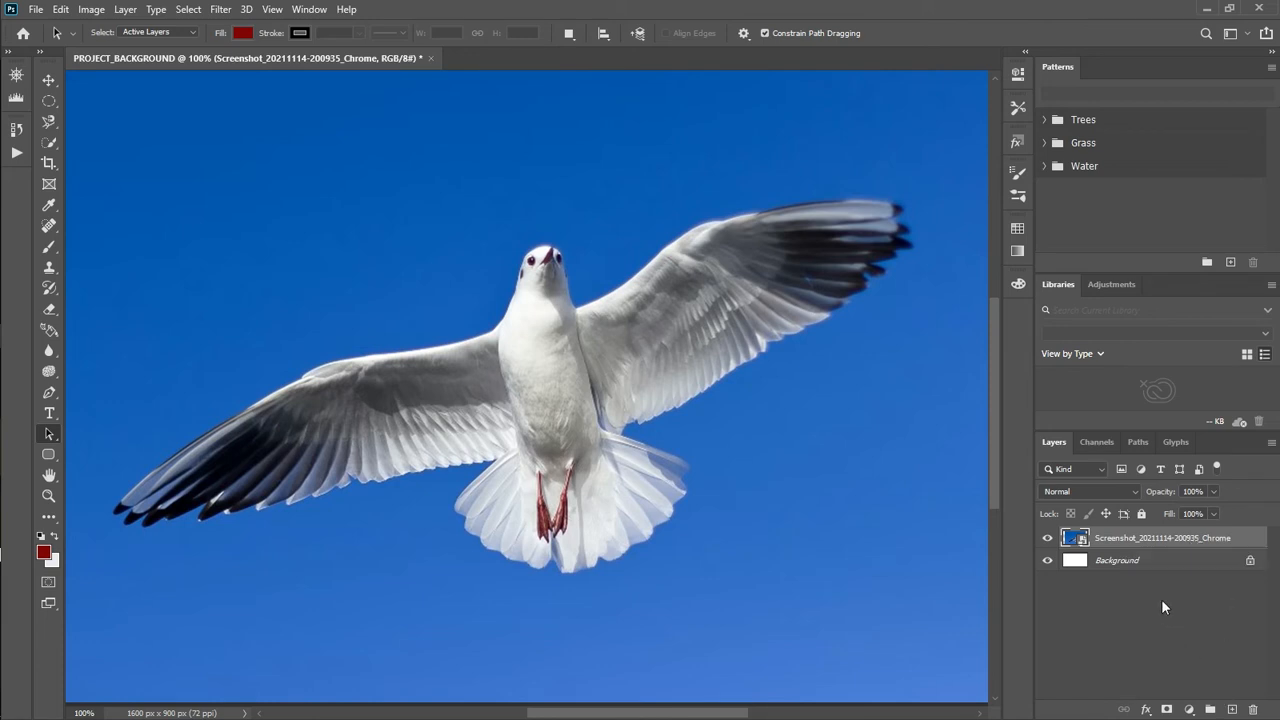
Convert the Background into Layer 0 and rasterize the seagull screenshot layer
double_click(1113, 560)
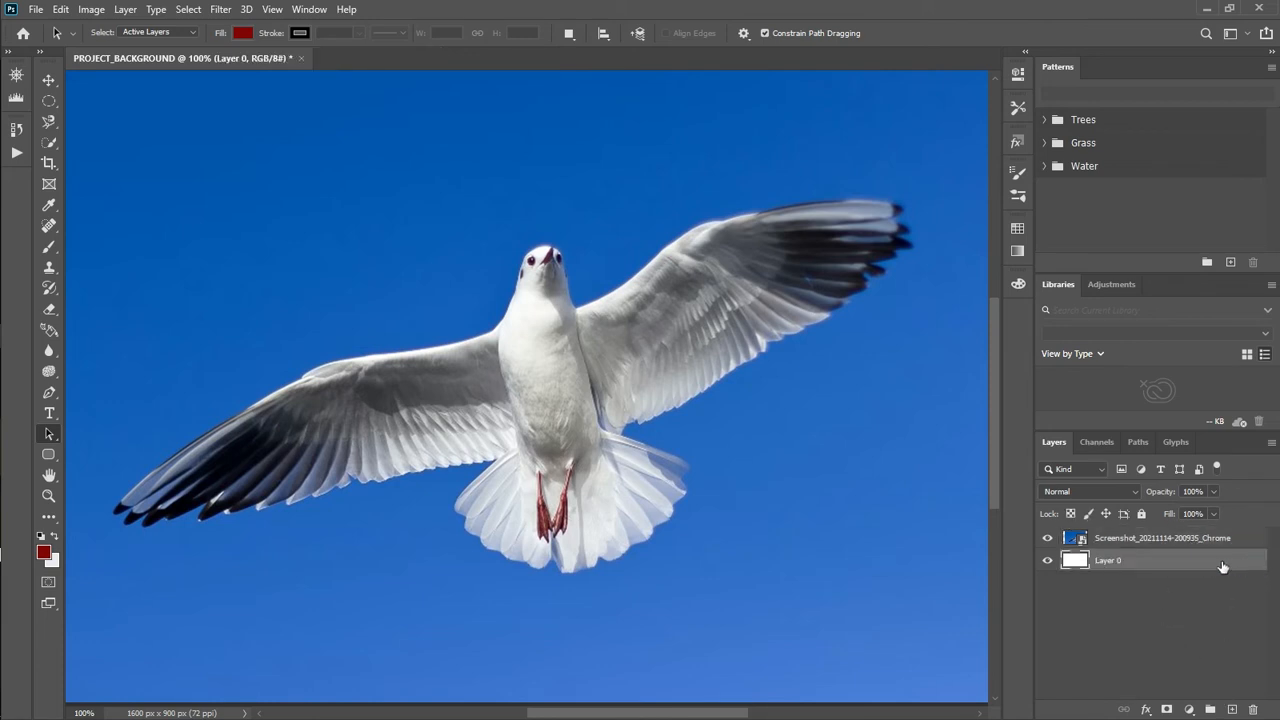
left_click(1157, 537)
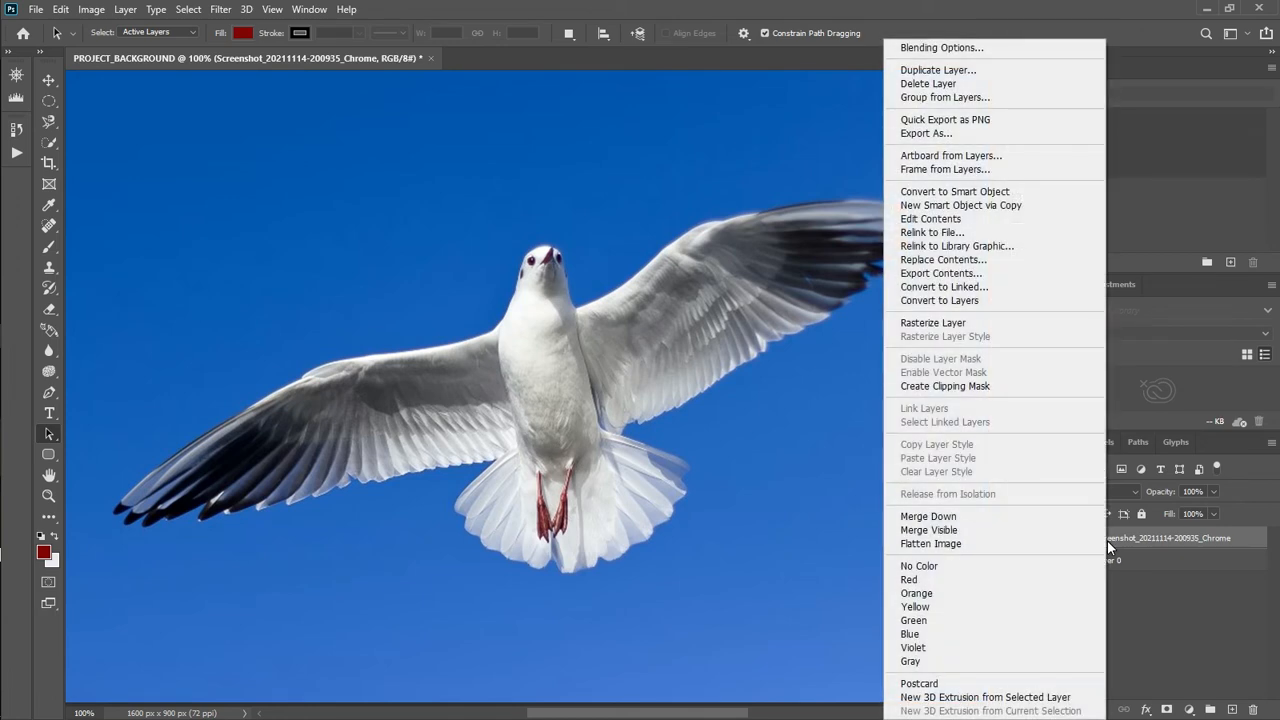
mouse_move(957, 322)
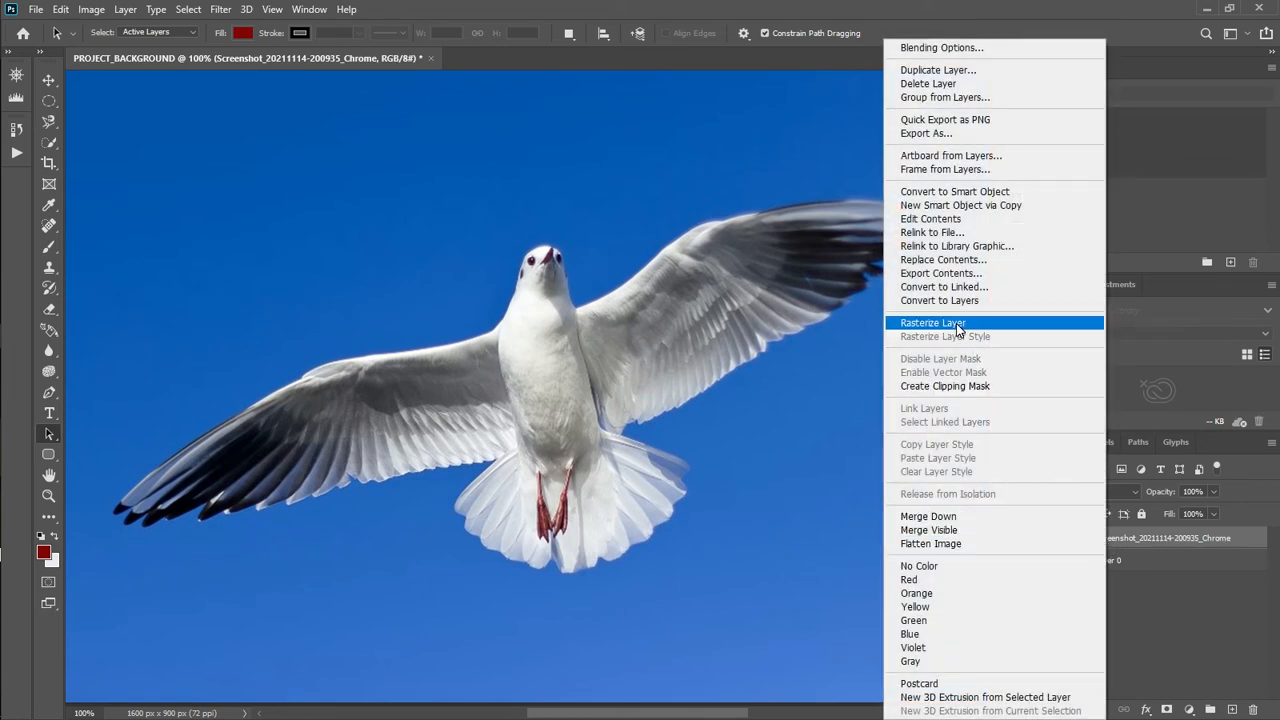
left_click(932, 322)
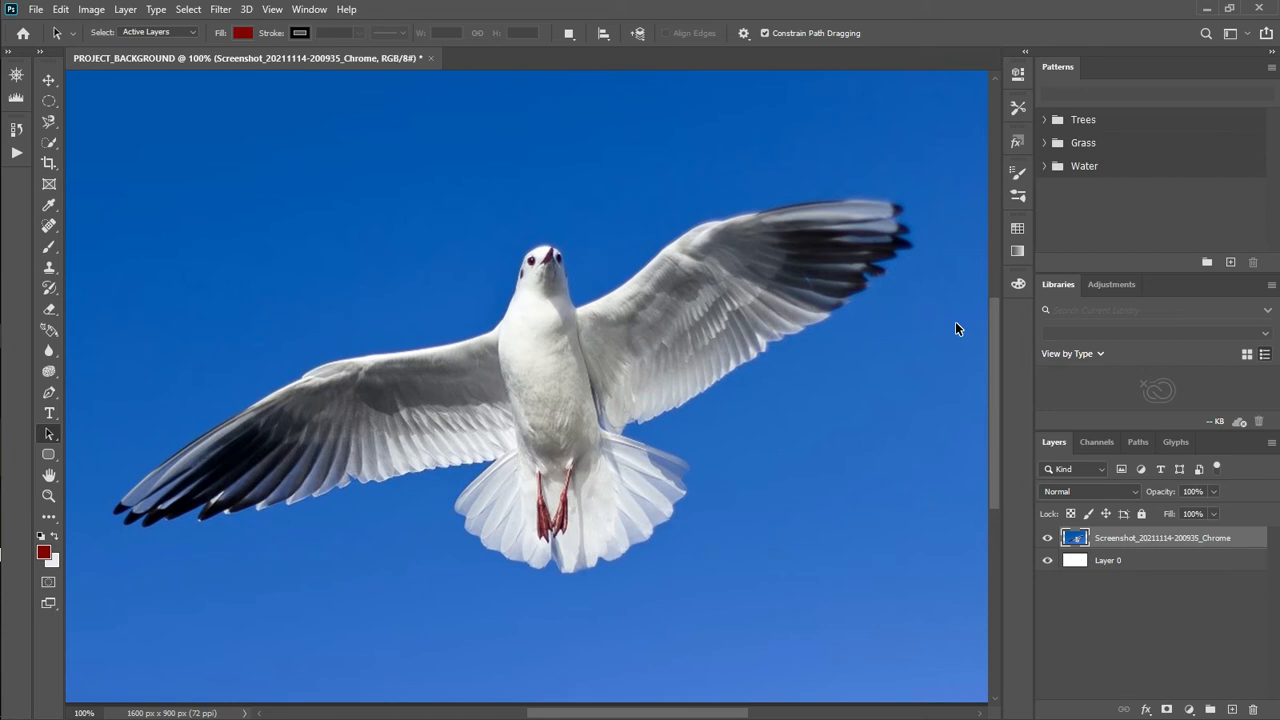
mouse_move(959, 318)
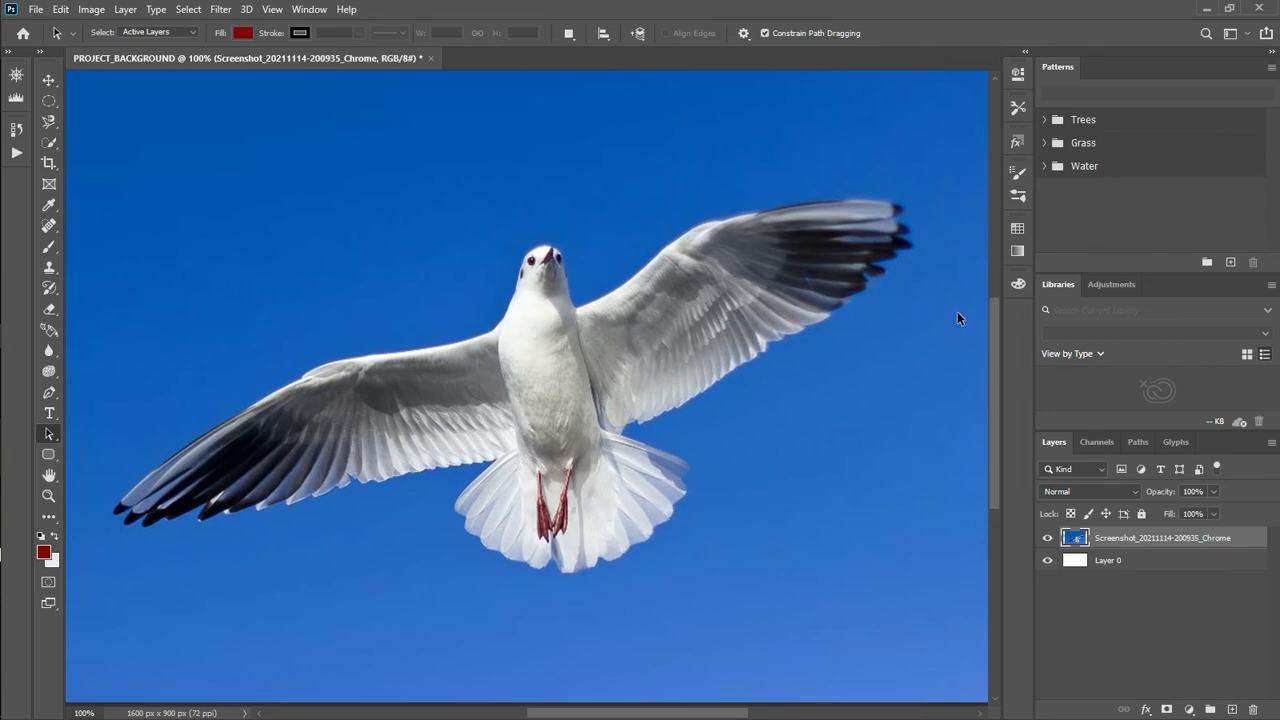
mouse_move(1018, 75)
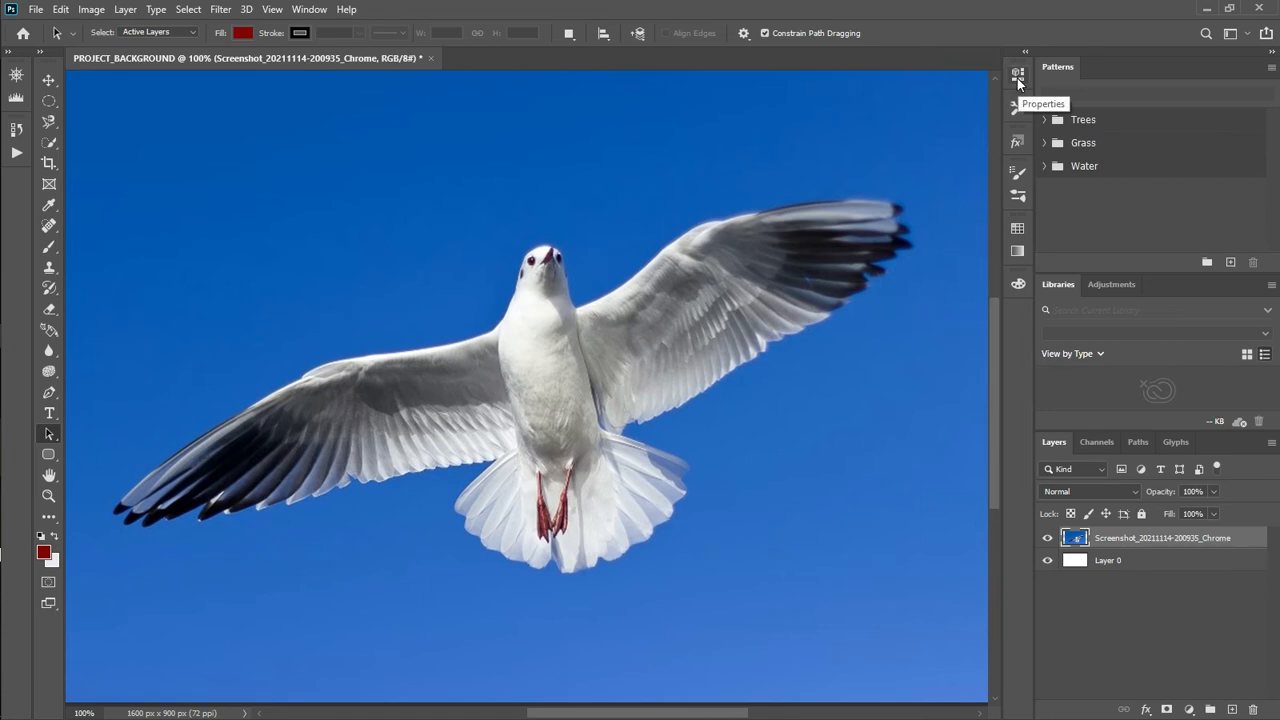
Show the seagull layer's Properties panel and scroll down to Quick Actions
left_click(1018, 72)
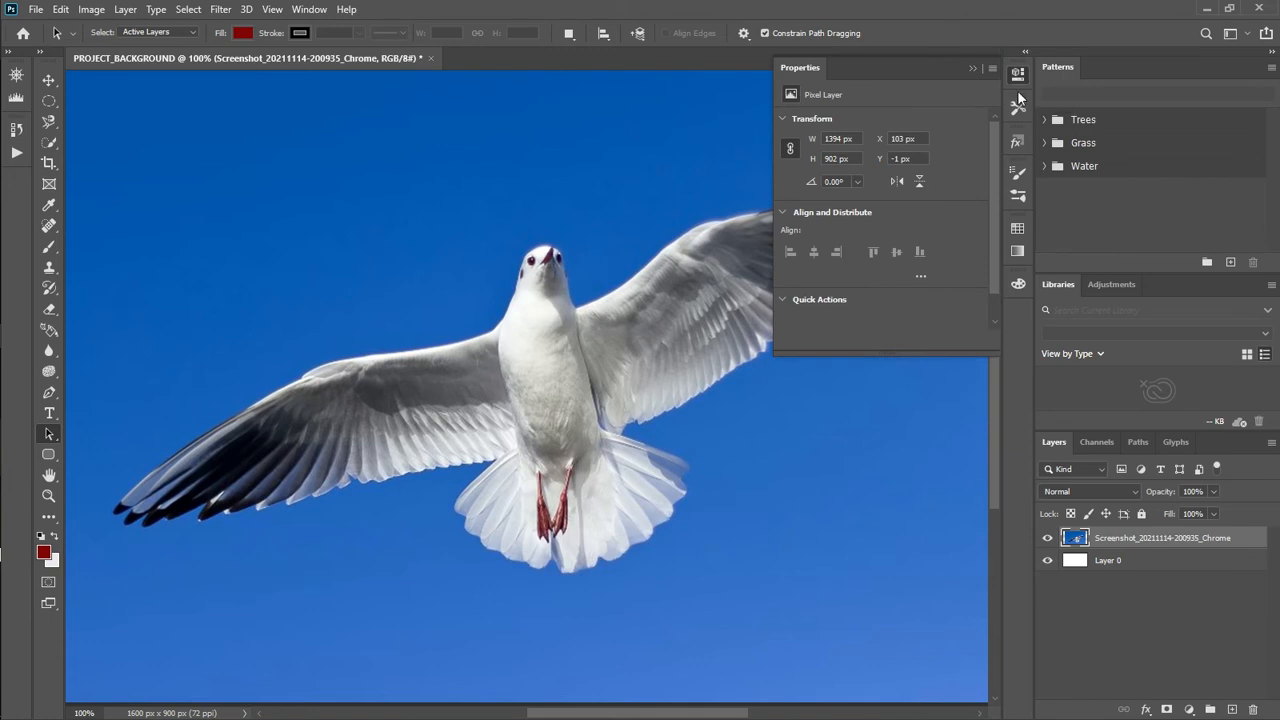
mouse_move(995, 186)
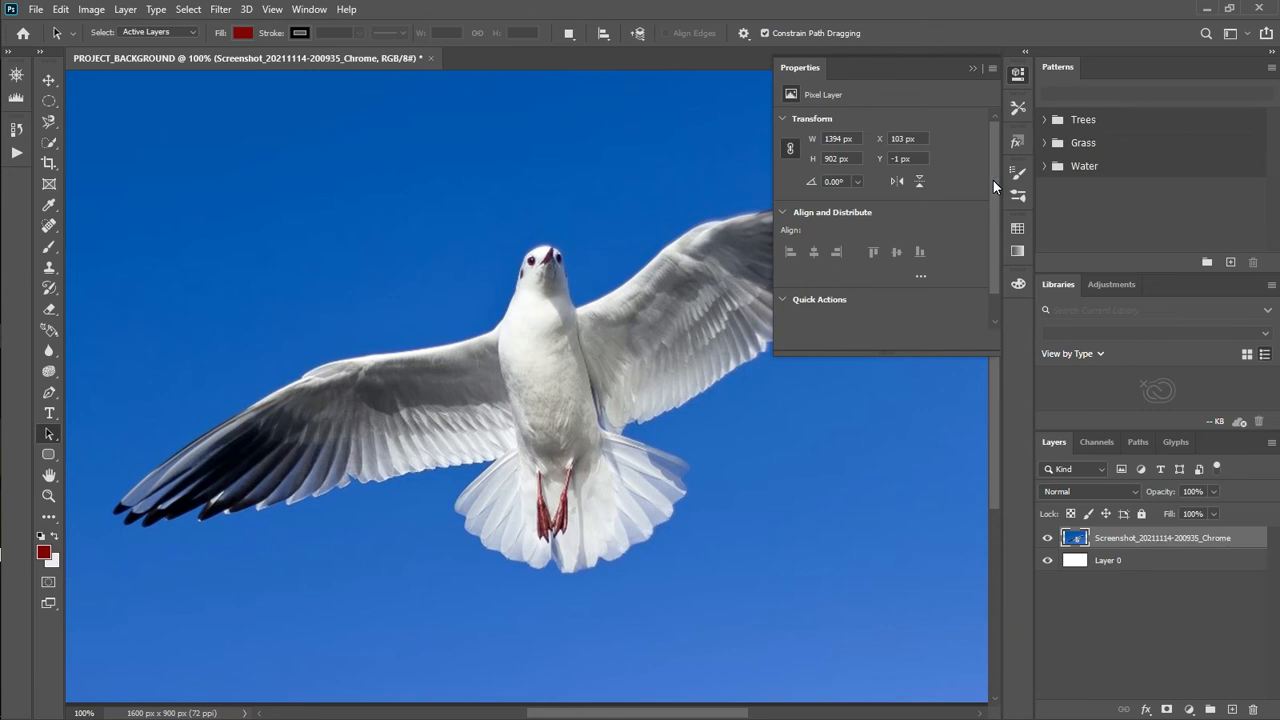
scroll("down", 3)
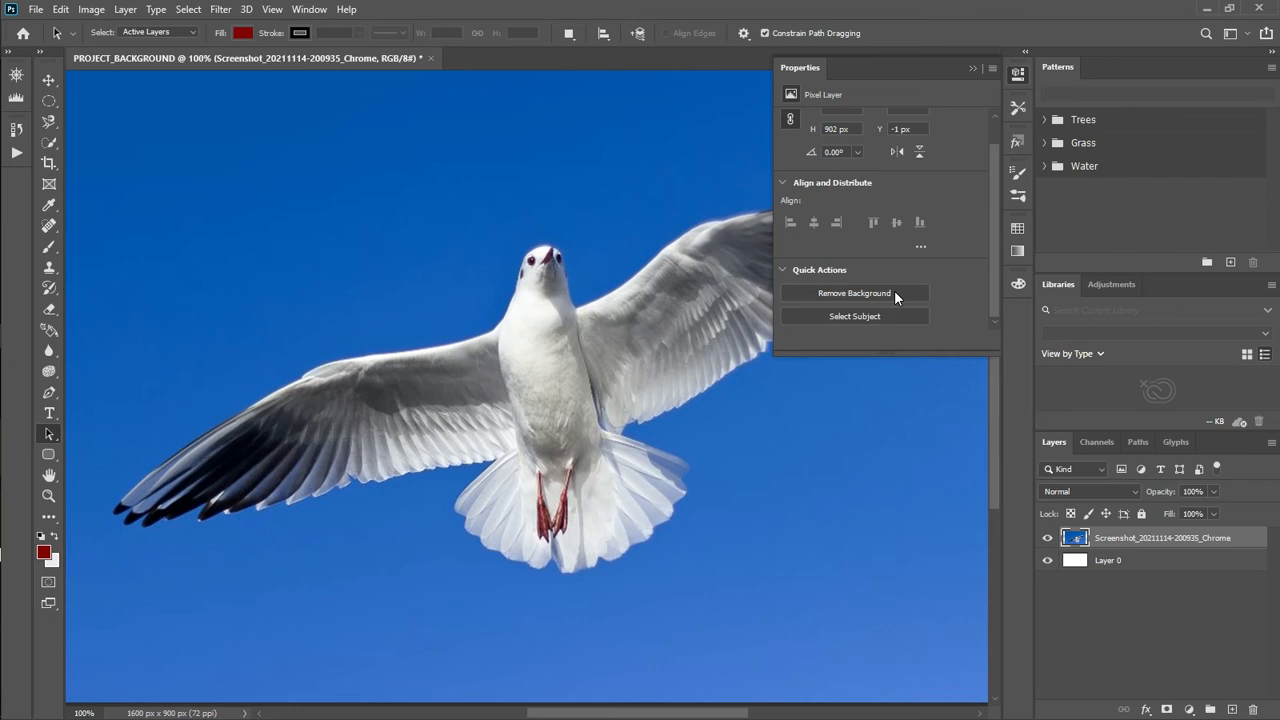
mouse_move(870, 297)
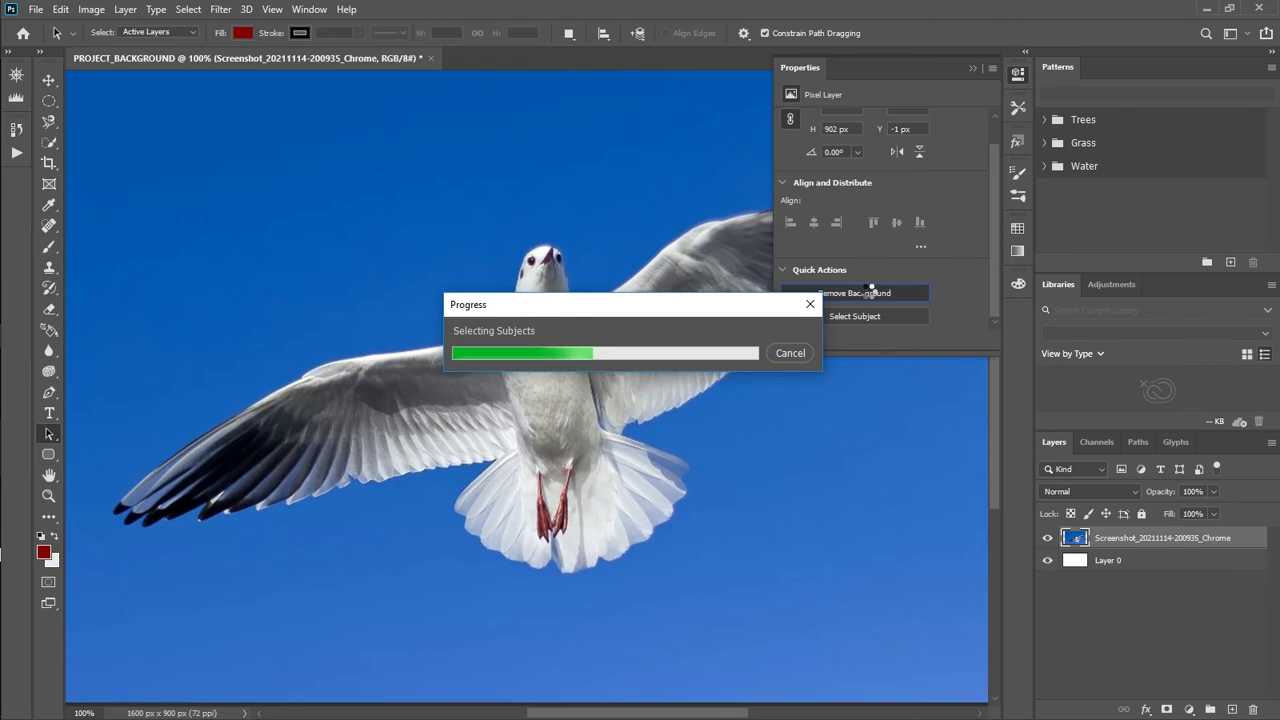
Apply Remove Background to mask out the blue sky, then collapse Properties
left_click(854, 293)
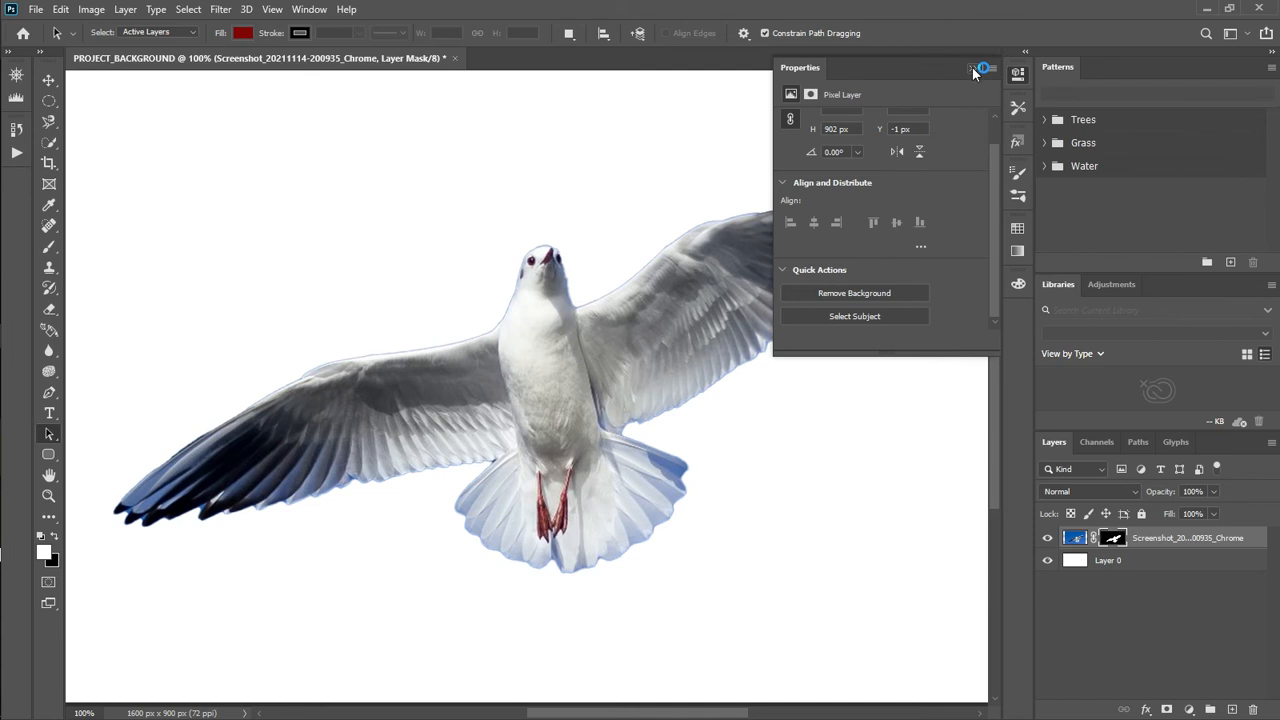
left_click(971, 67)
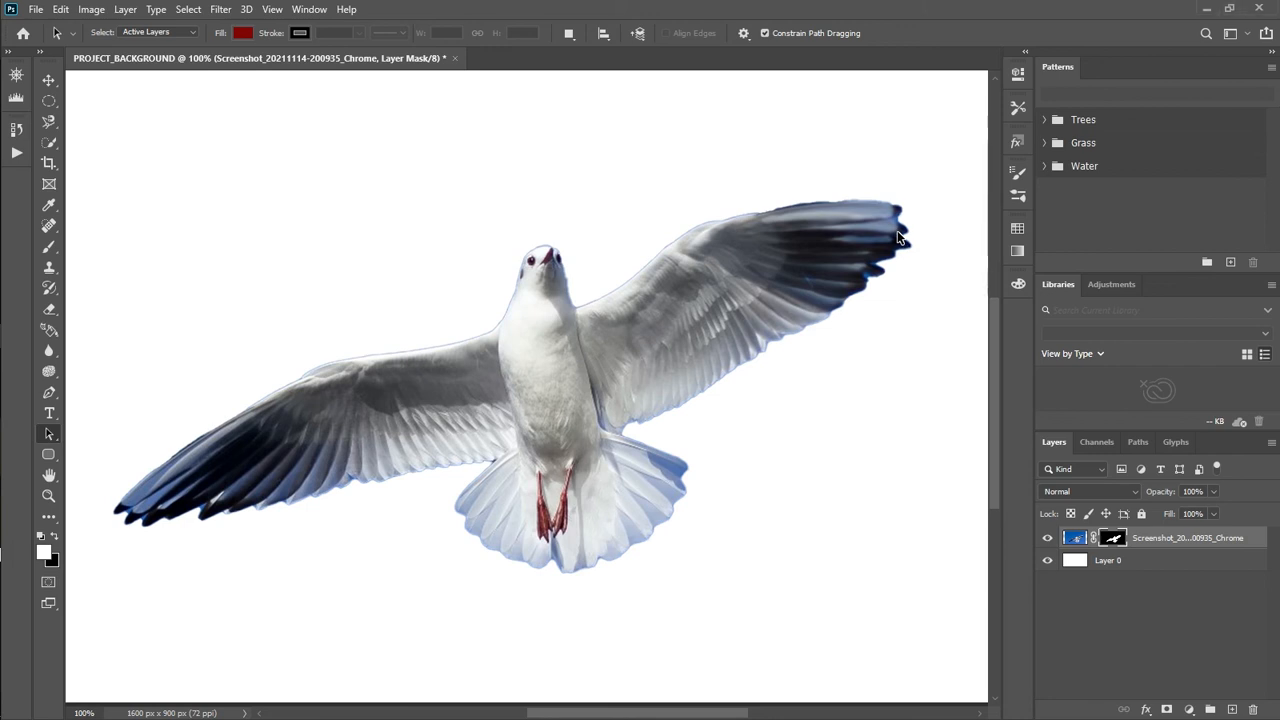
mouse_move(962, 589)
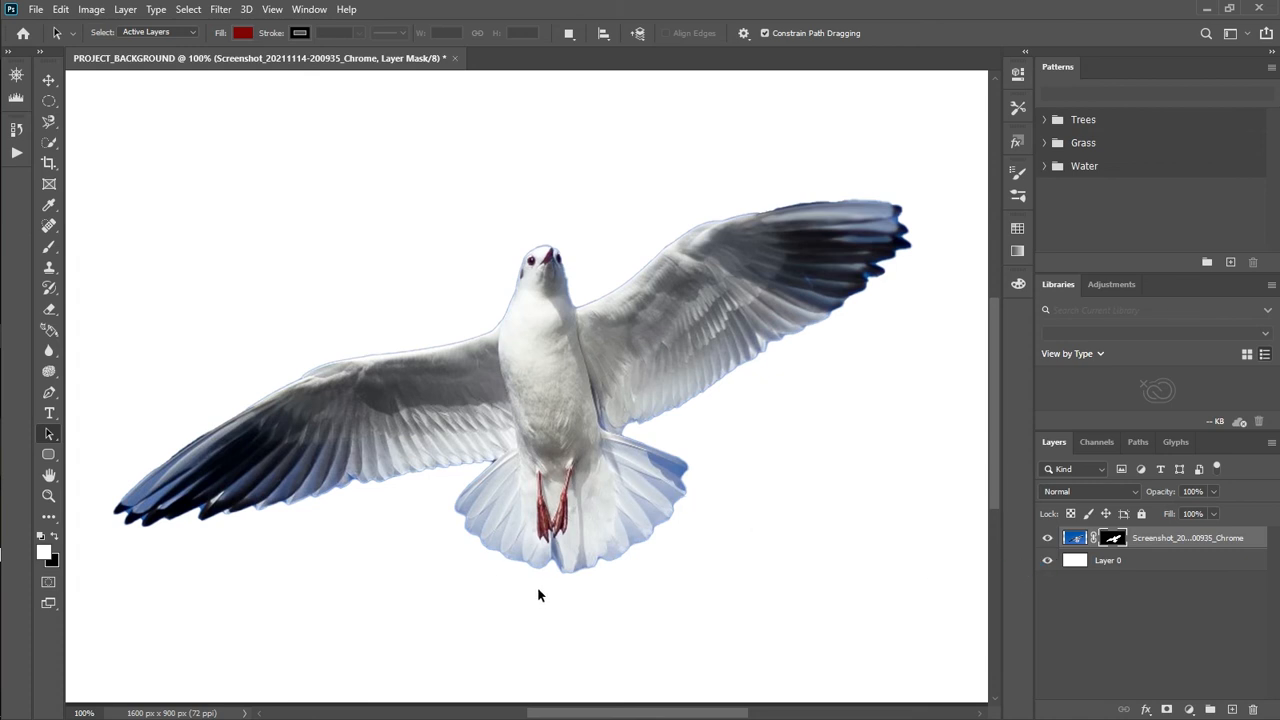
mouse_move(598, 506)
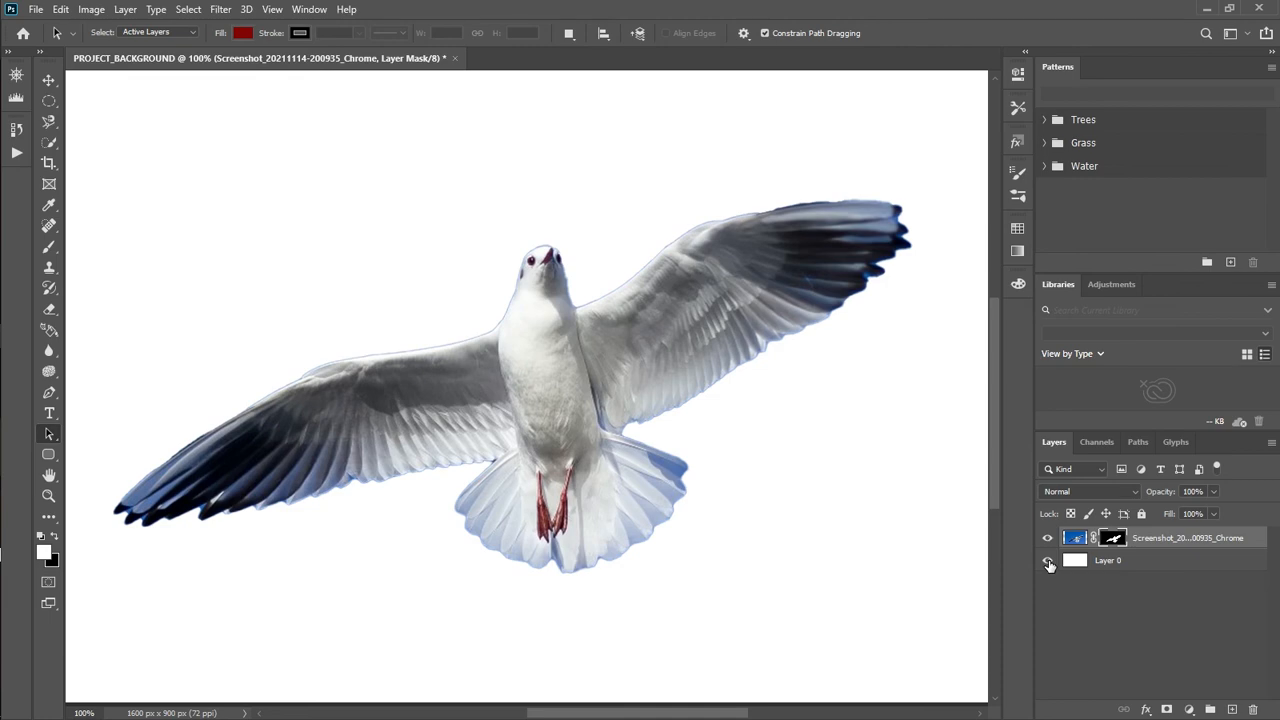
mouse_move(1051, 564)
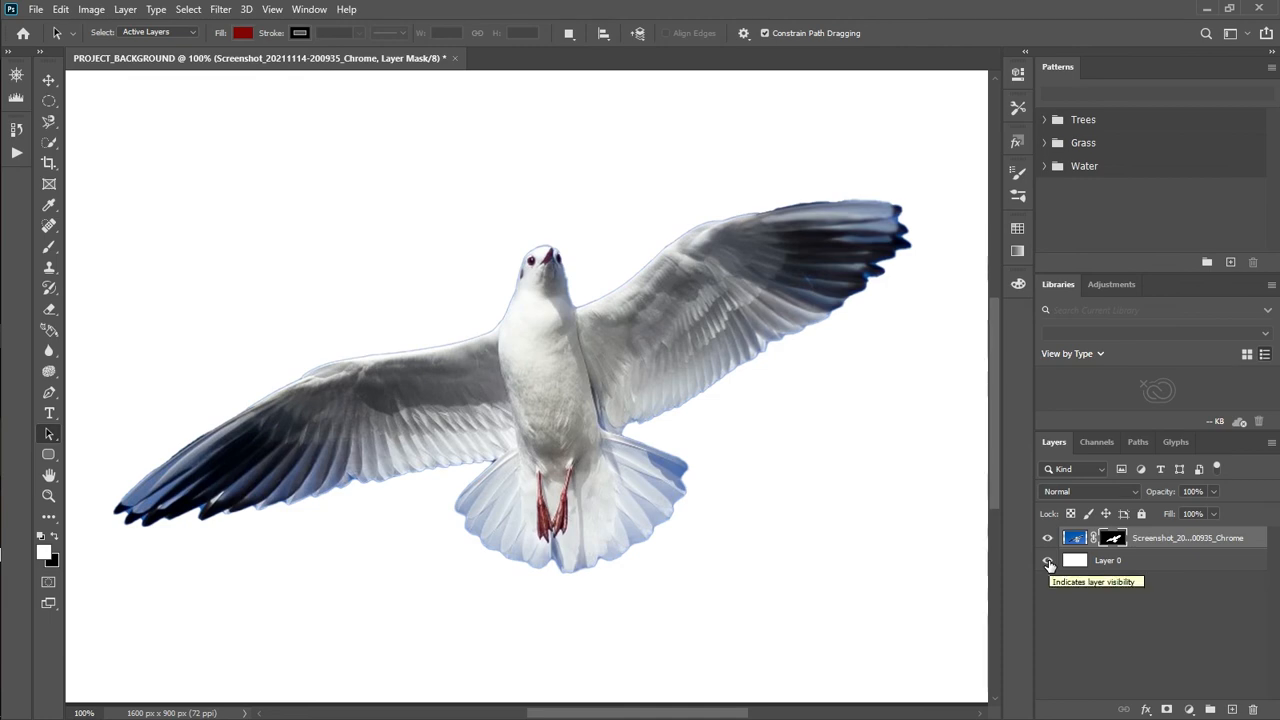
Turn off Layer 0's visibility so the white background is hidden
left_click(1047, 561)
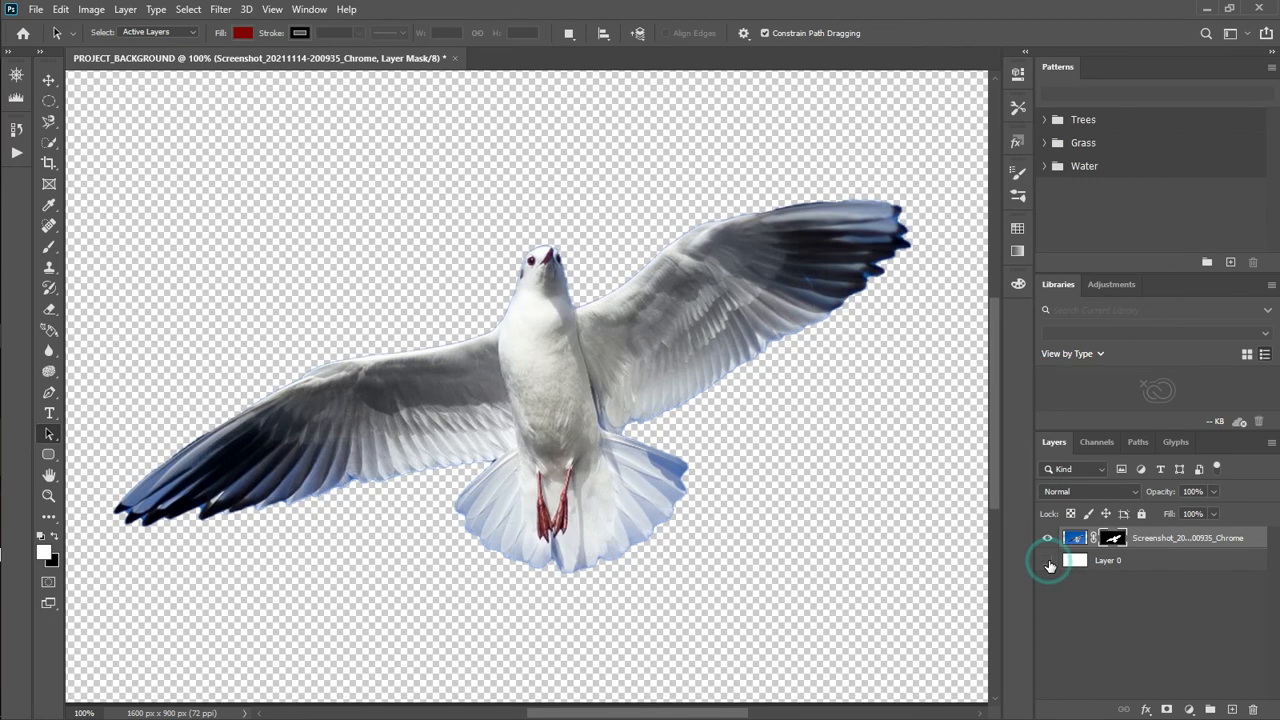
left_click(1047, 561)
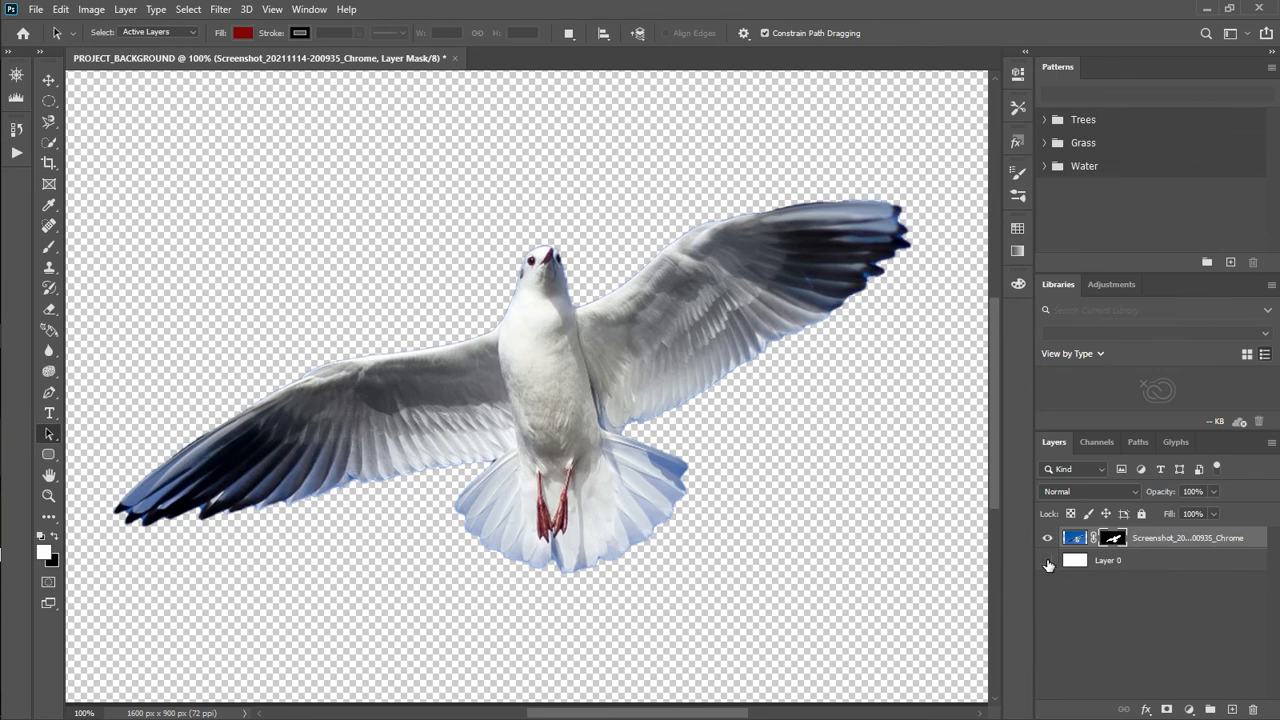
mouse_move(1047, 565)
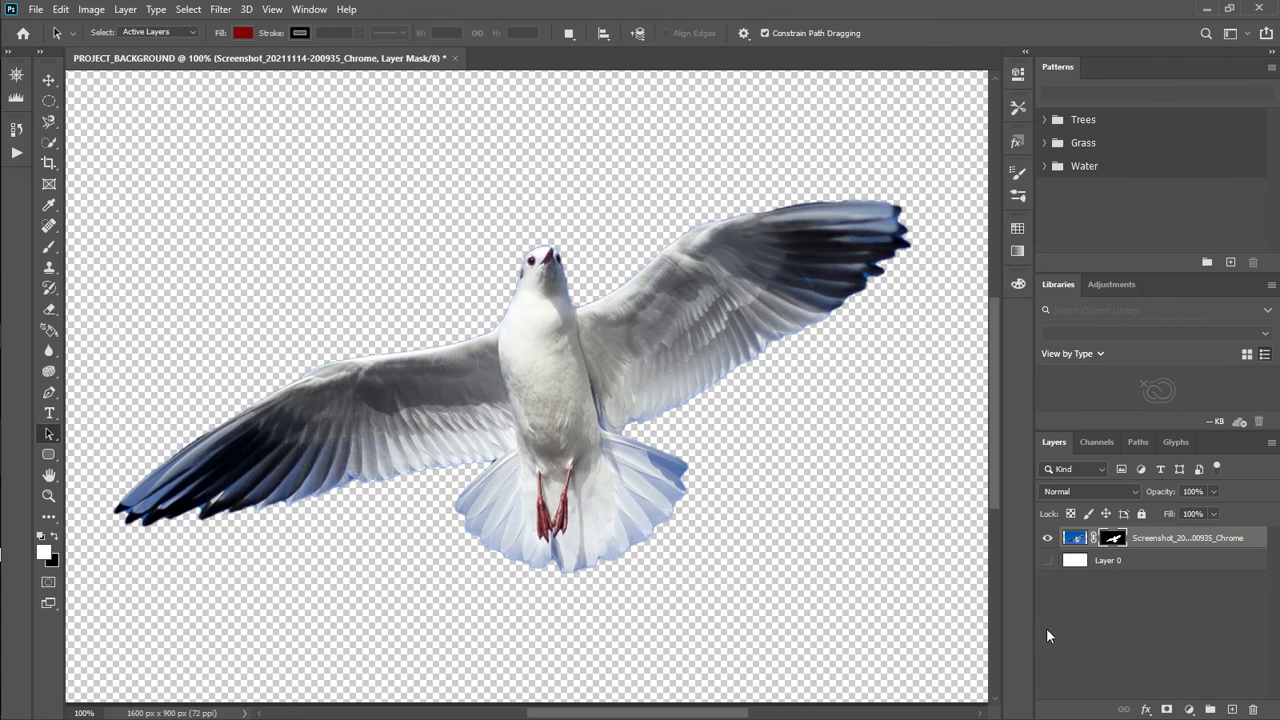
mouse_move(1040, 640)
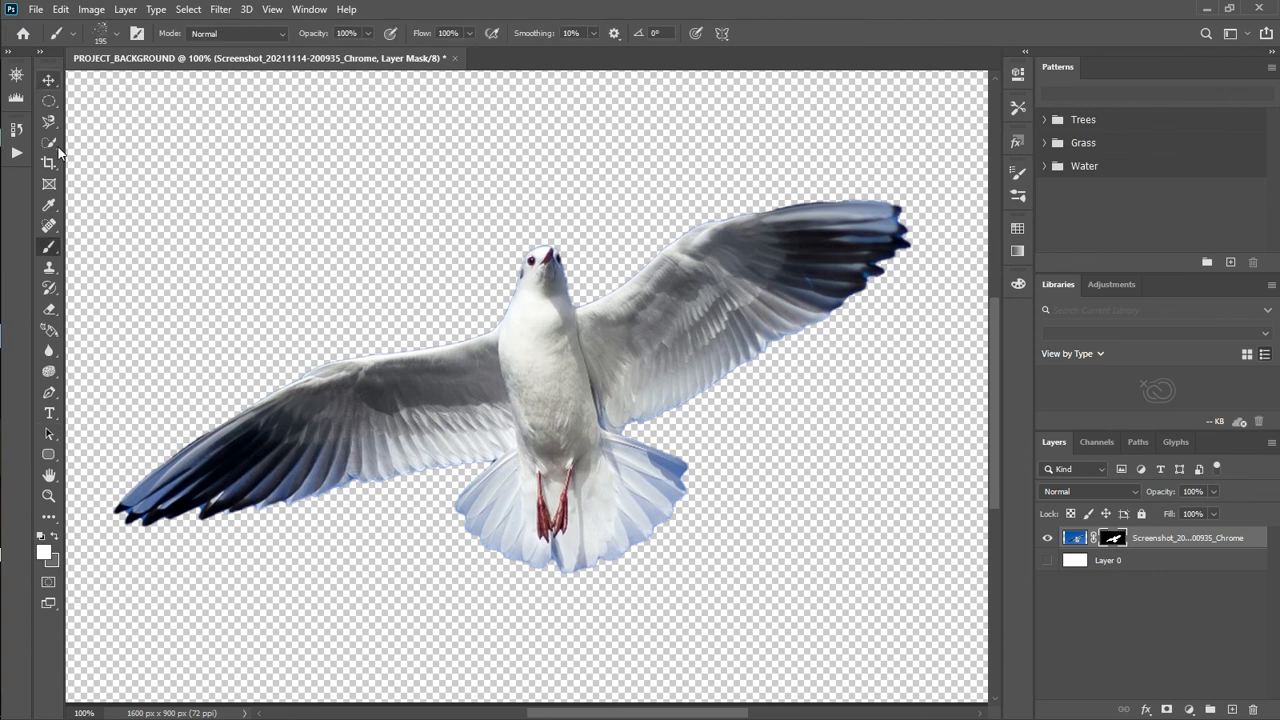
mouse_move(48, 248)
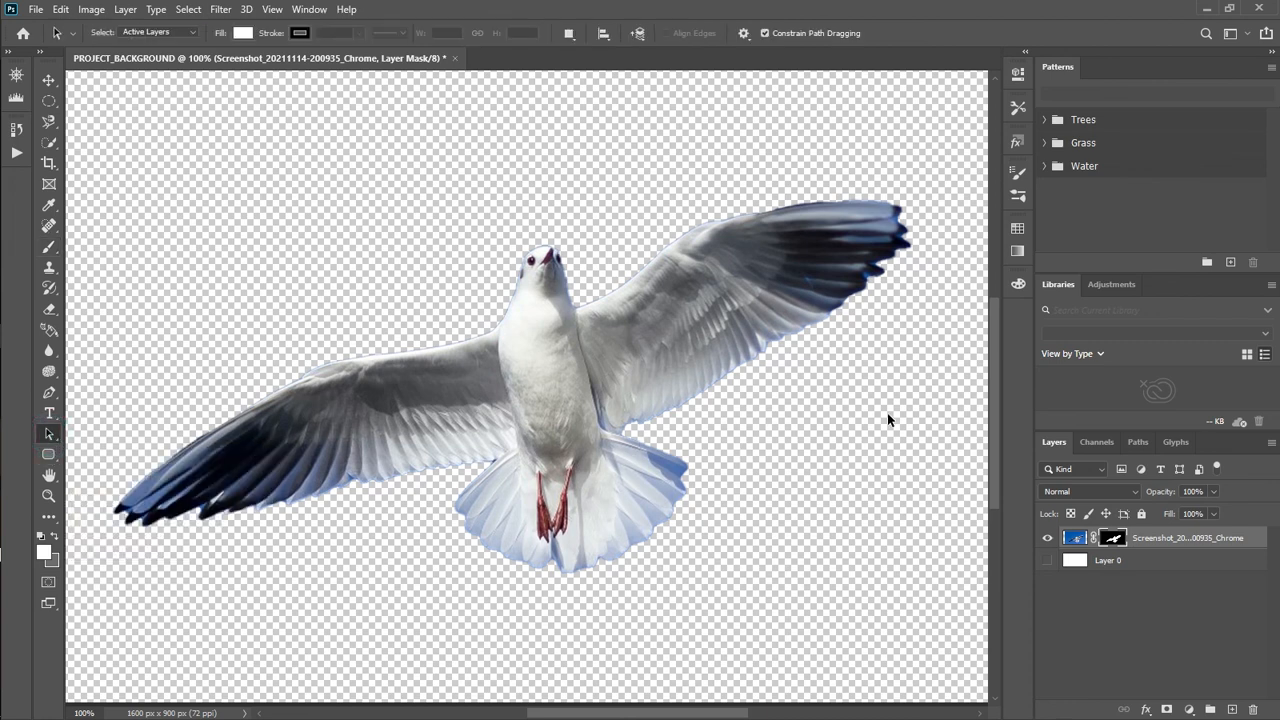
mouse_move(947, 508)
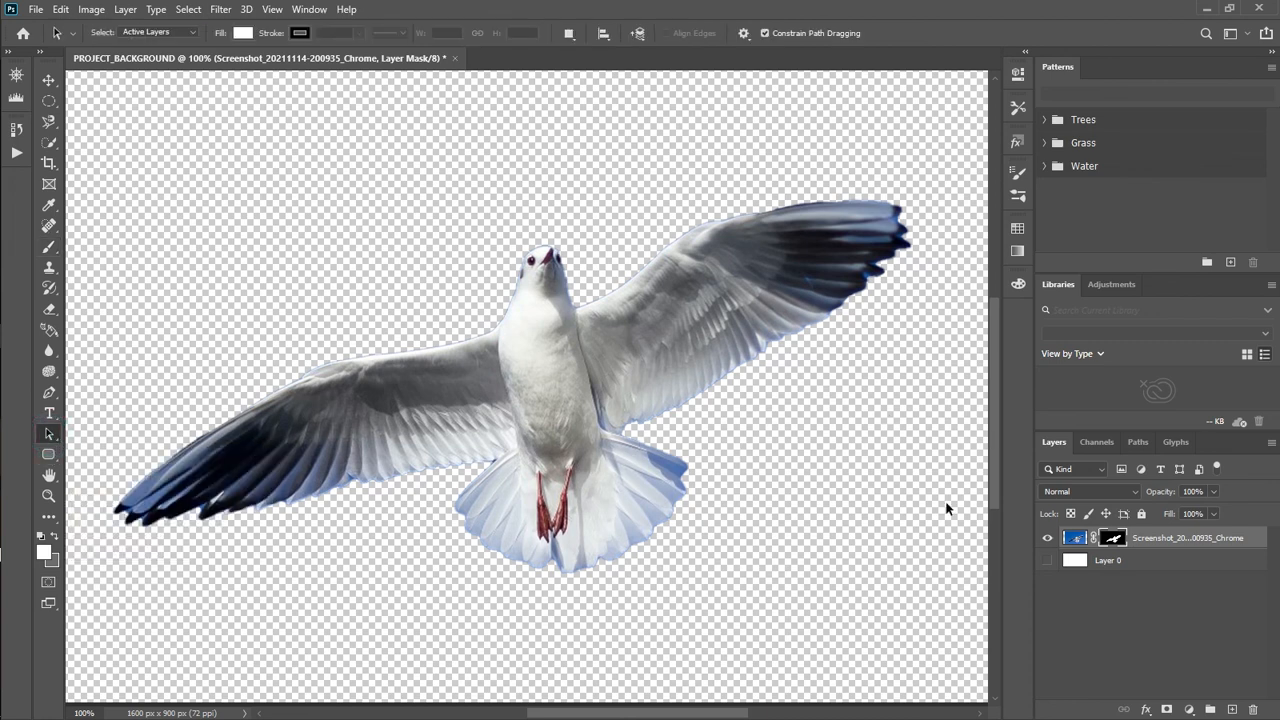